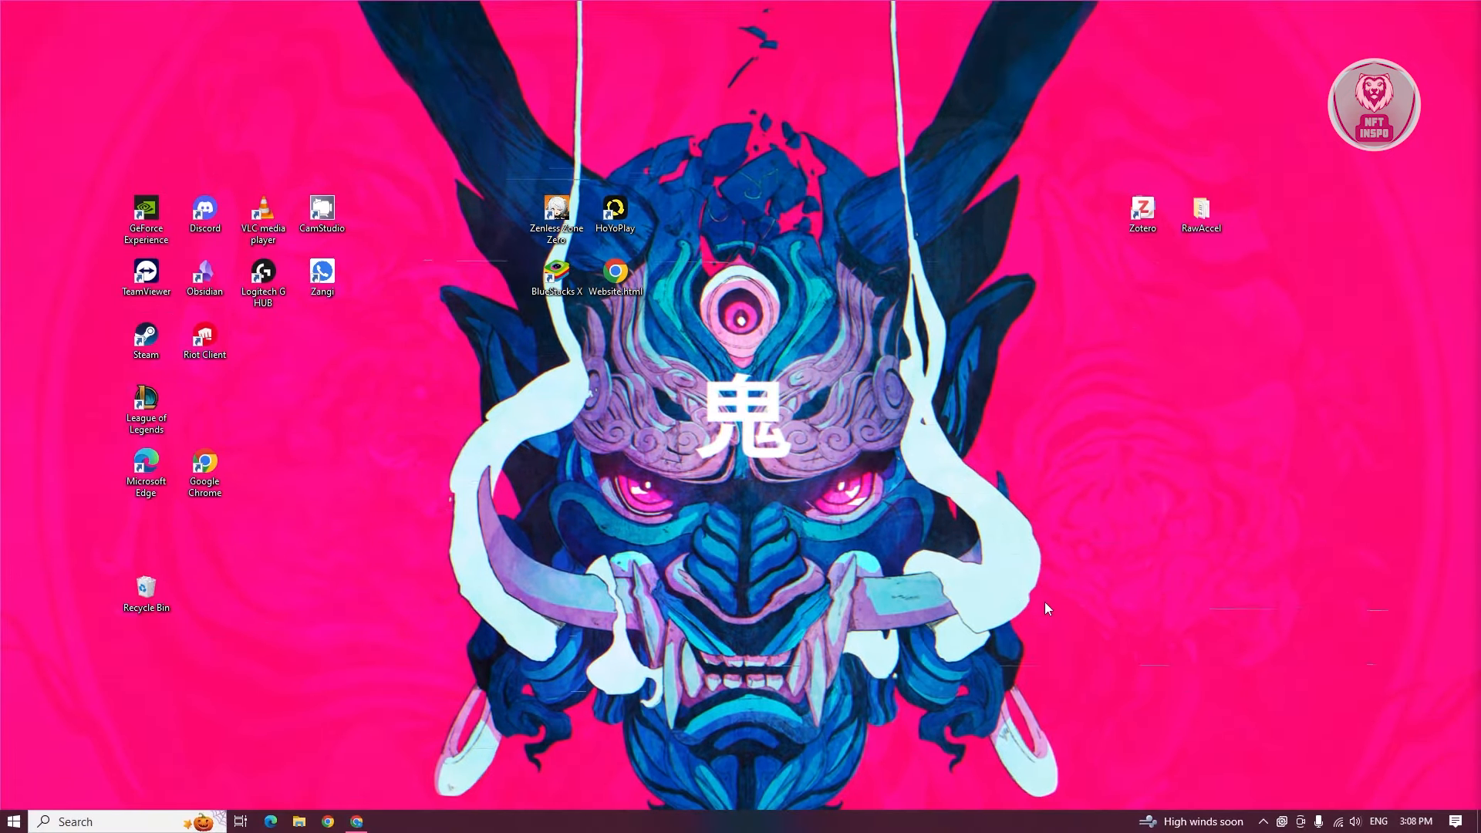
mouse_move(1045, 566)
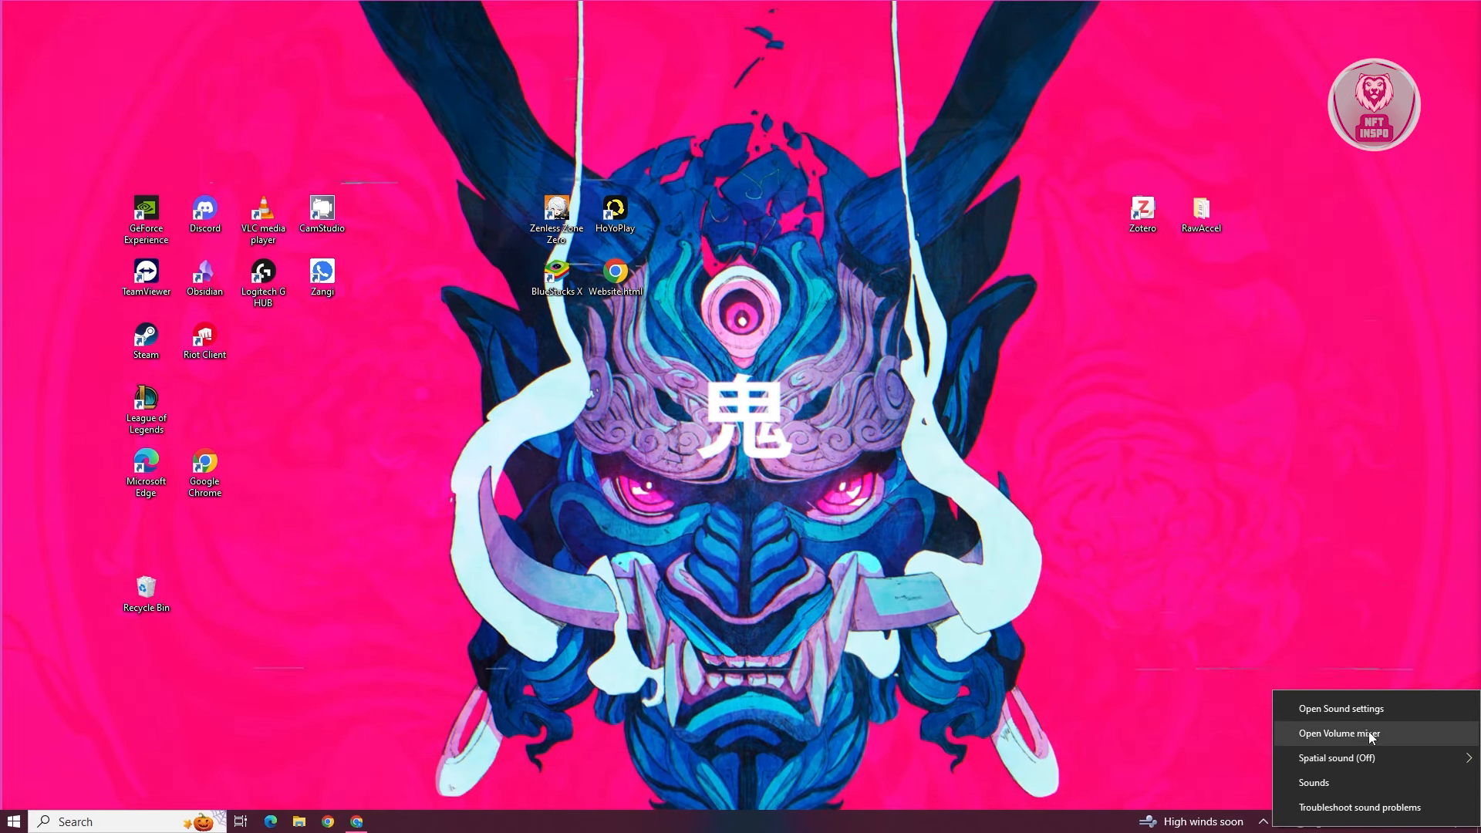
click(1347, 735)
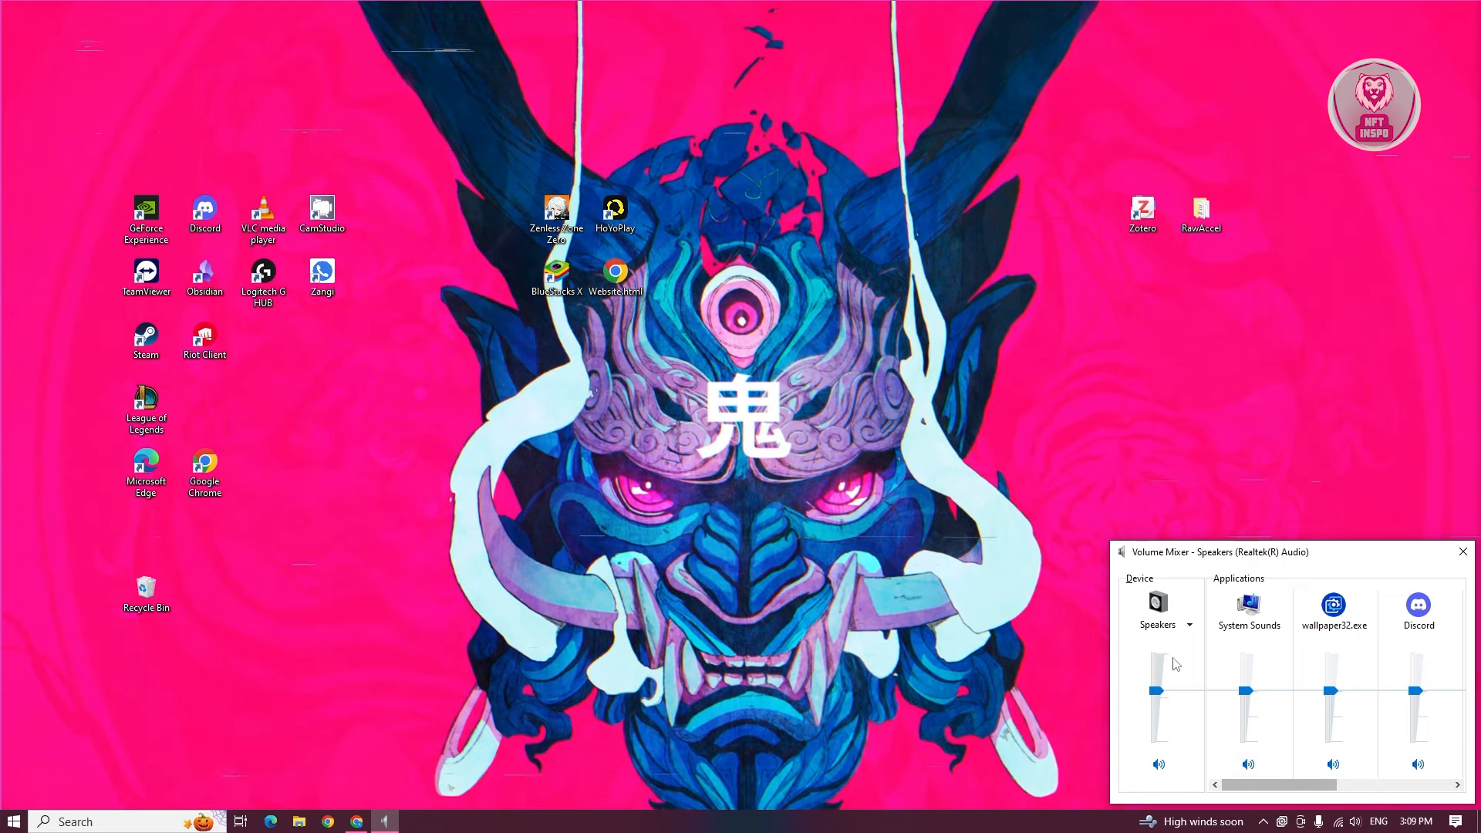
click(1188, 625)
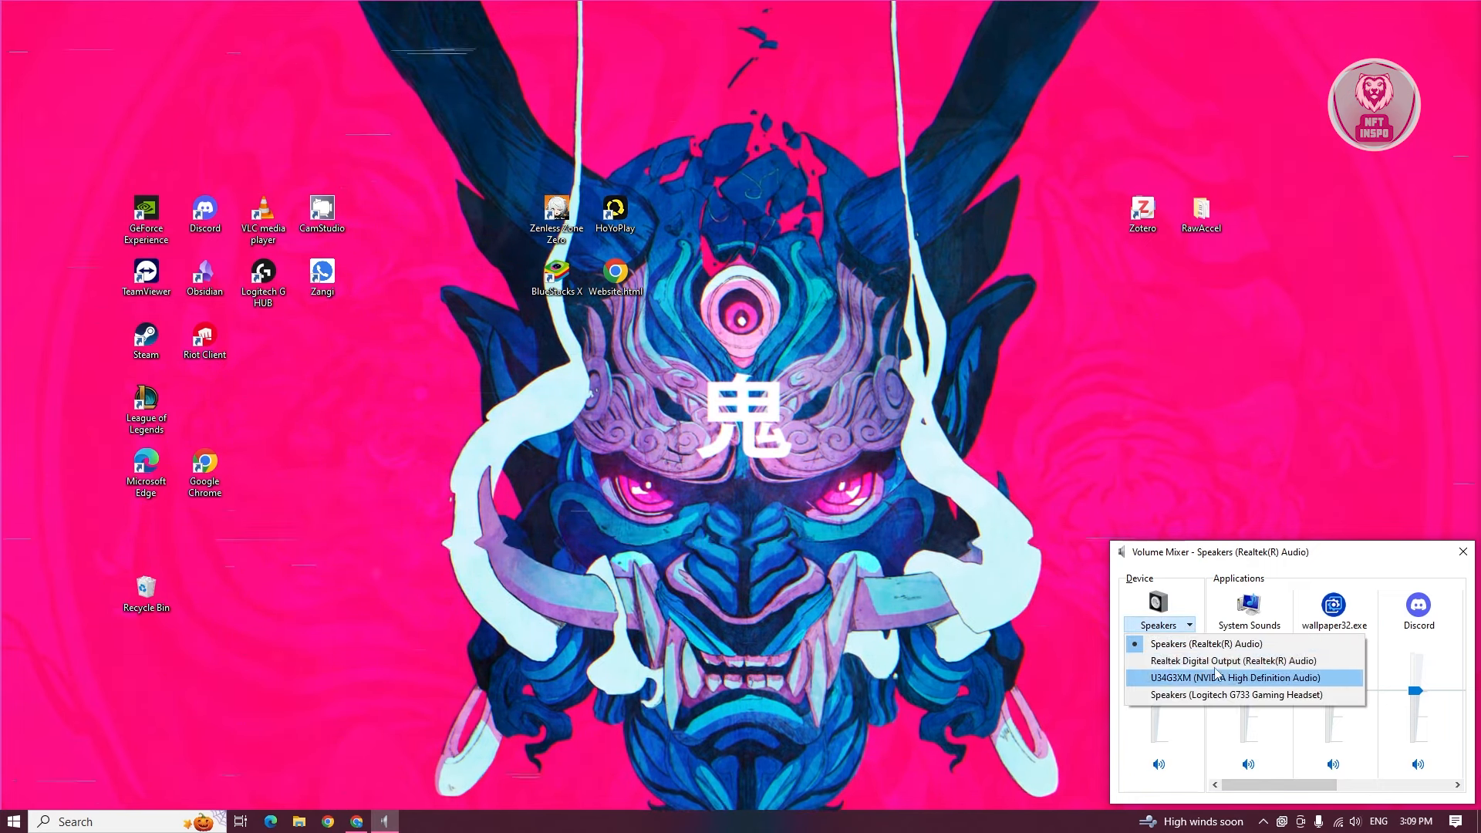
click(1228, 678)
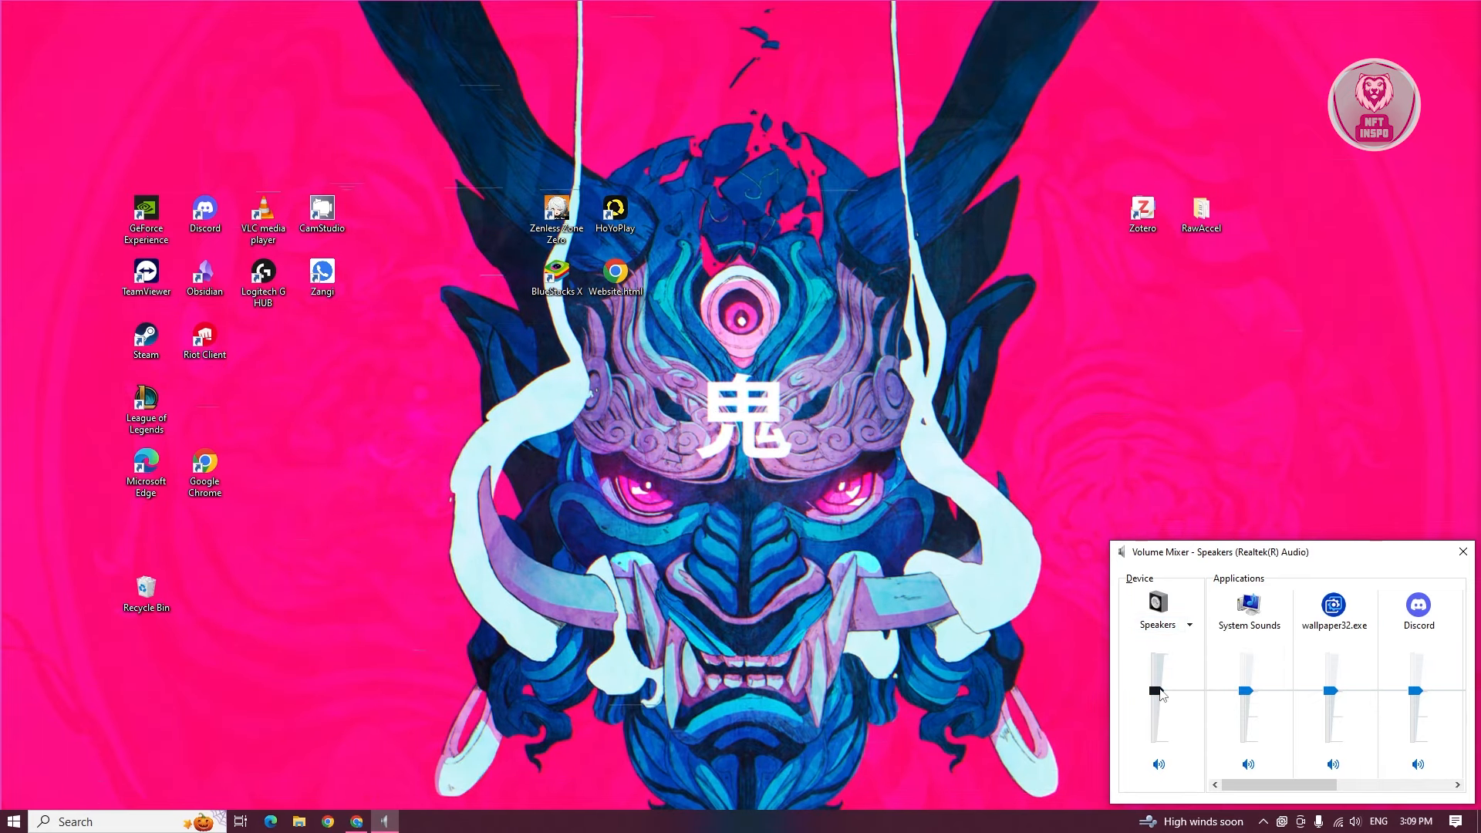
drag(1159, 689, 1158, 690)
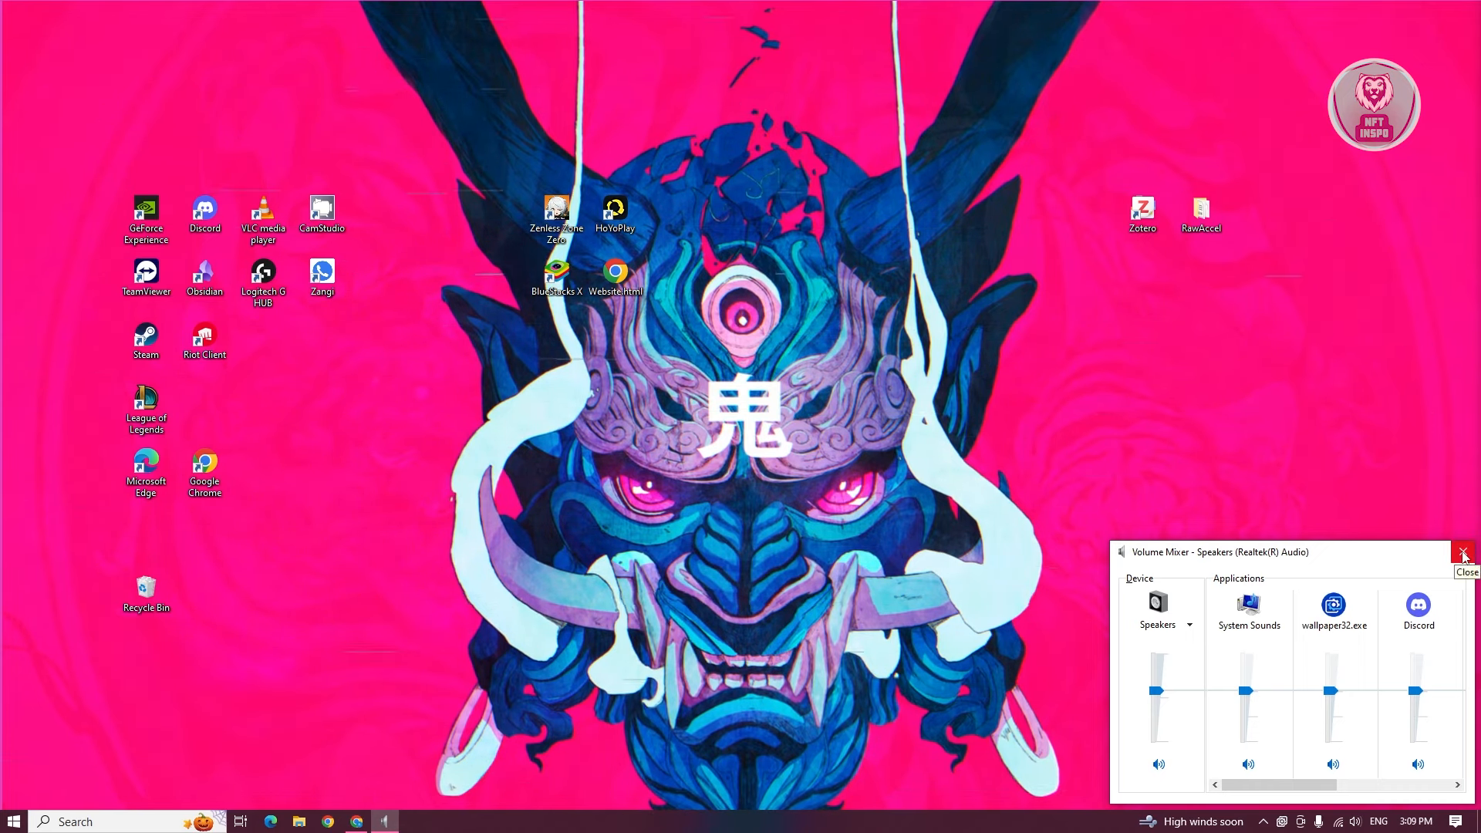
click(1462, 553)
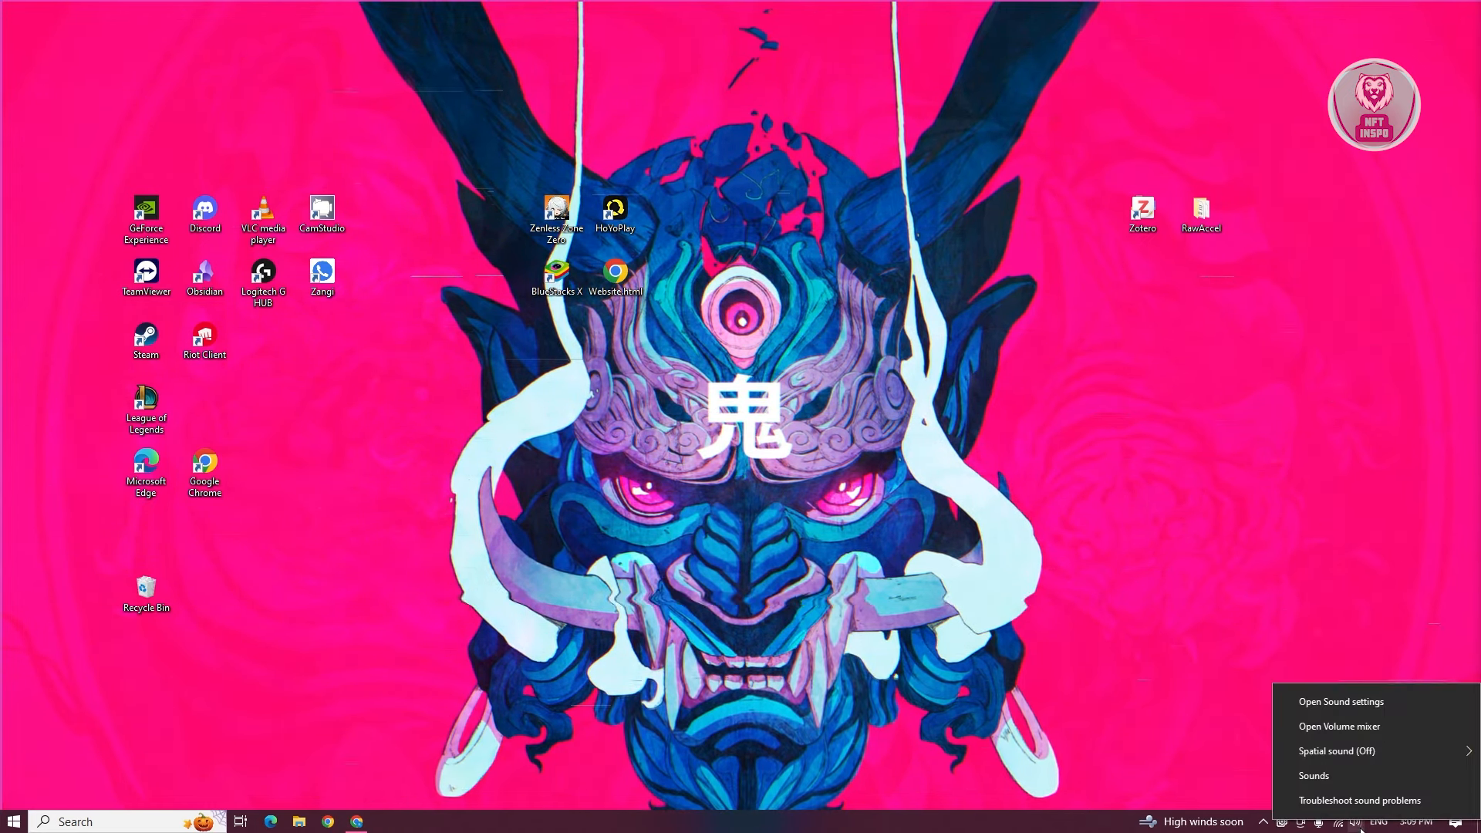
mouse_move(1381, 702)
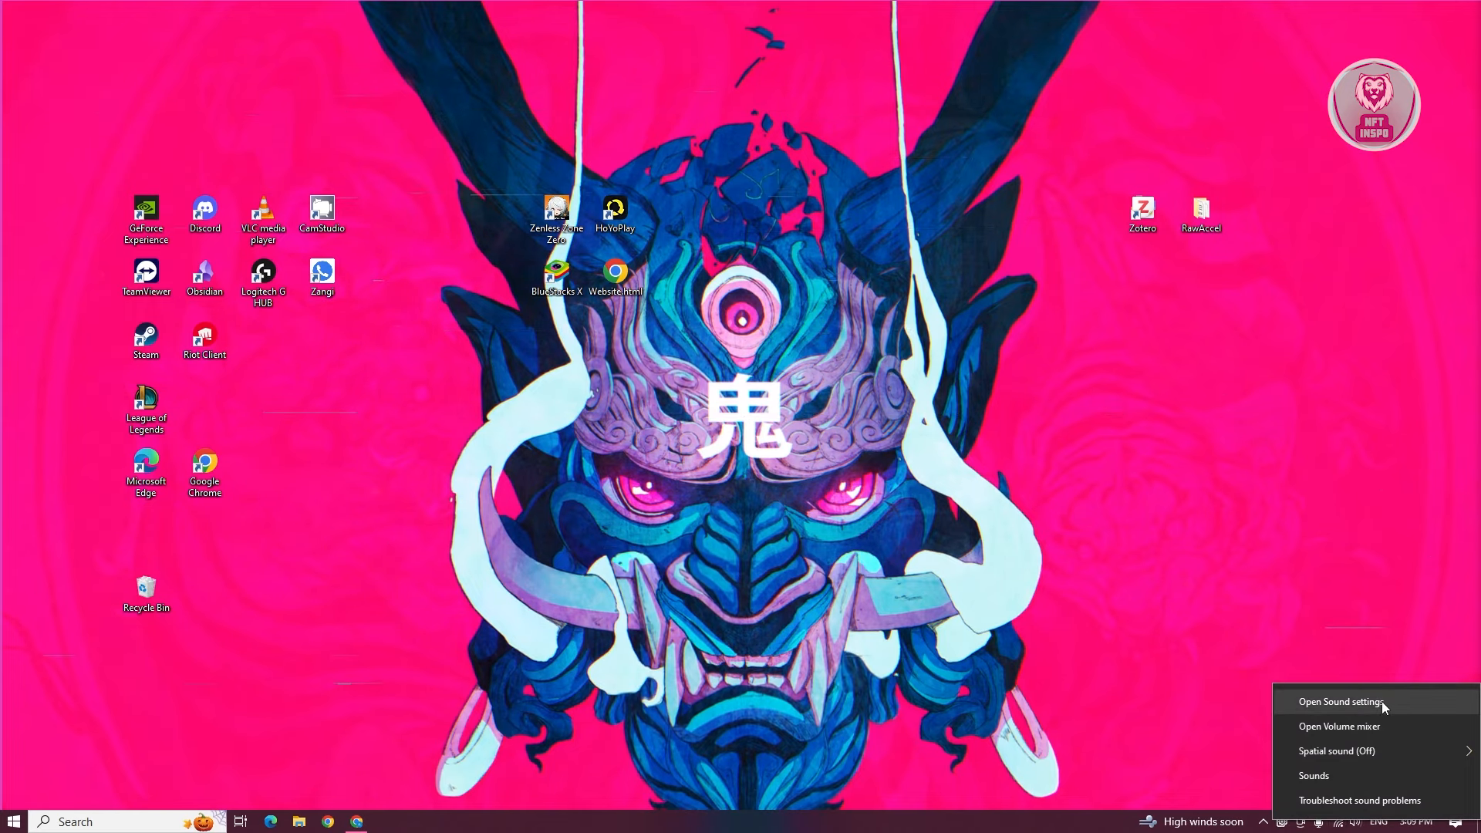
Open the Sound settings page from the tray speaker icon.
click(1339, 702)
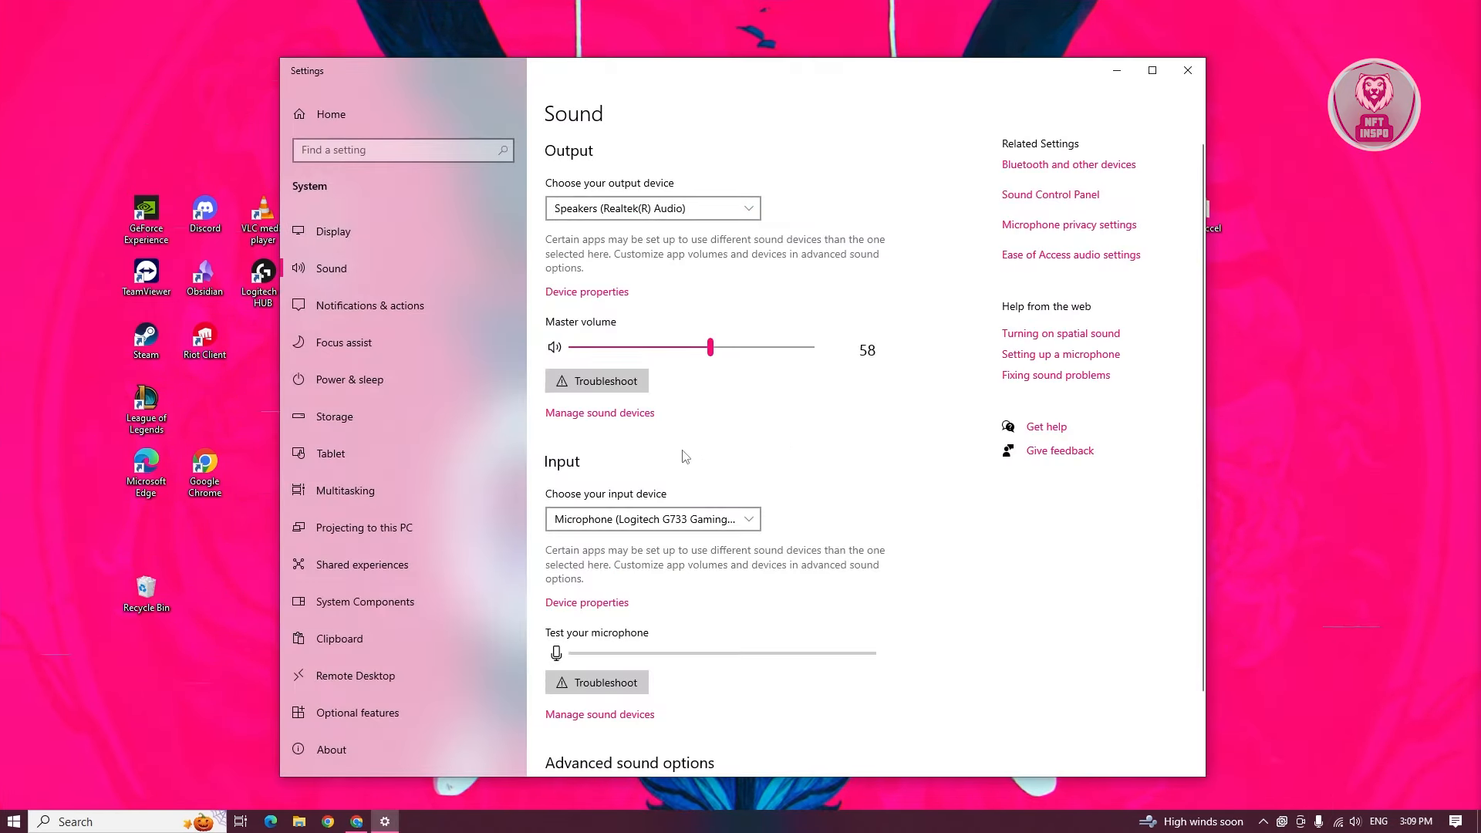
mouse_move(770, 511)
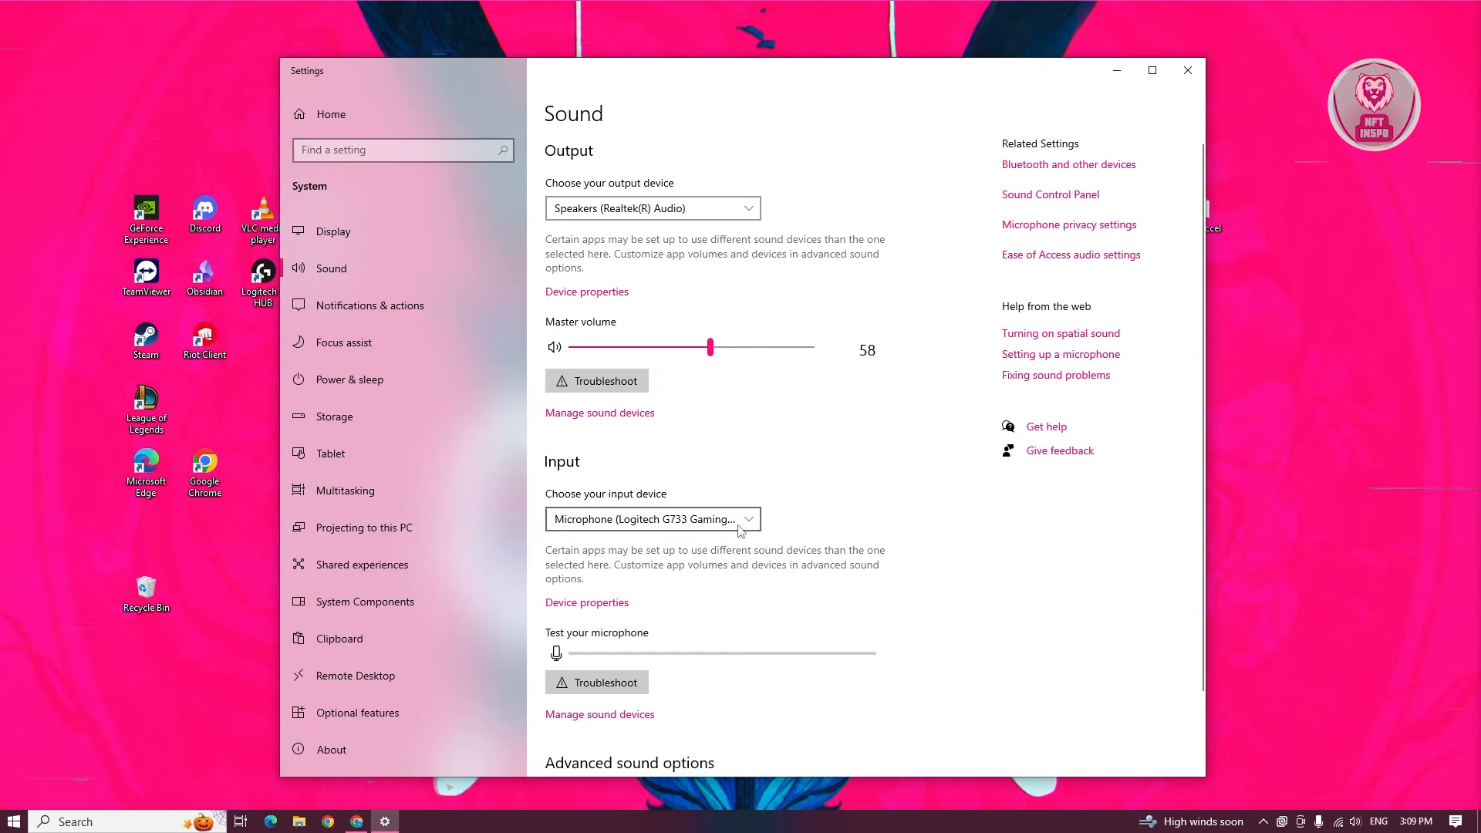
Keep Microphone (Logitech G733 Gaming Headset) as input and start the Recording Audio troubleshooter.
click(653, 519)
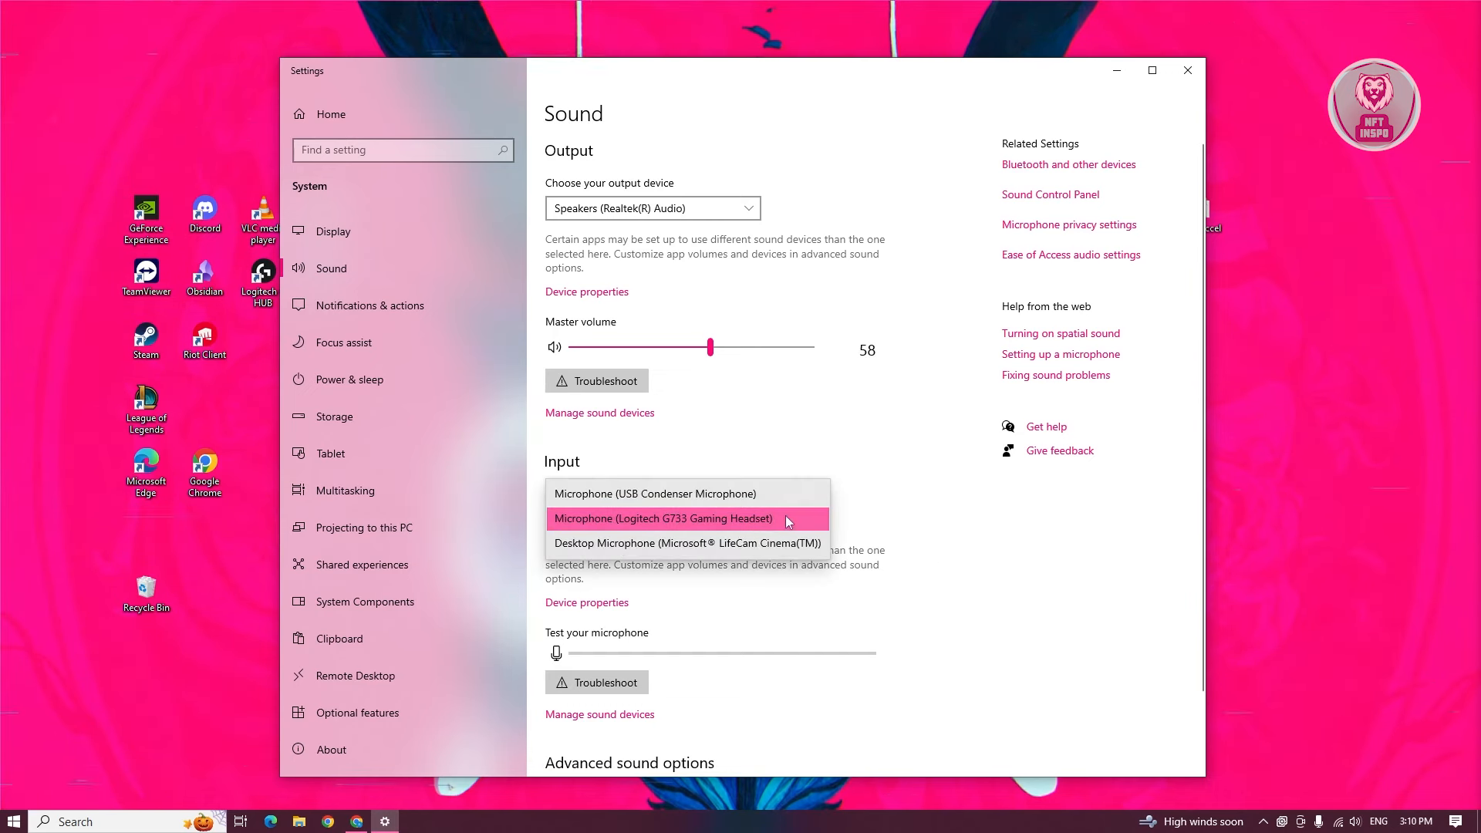
mouse_move(872, 657)
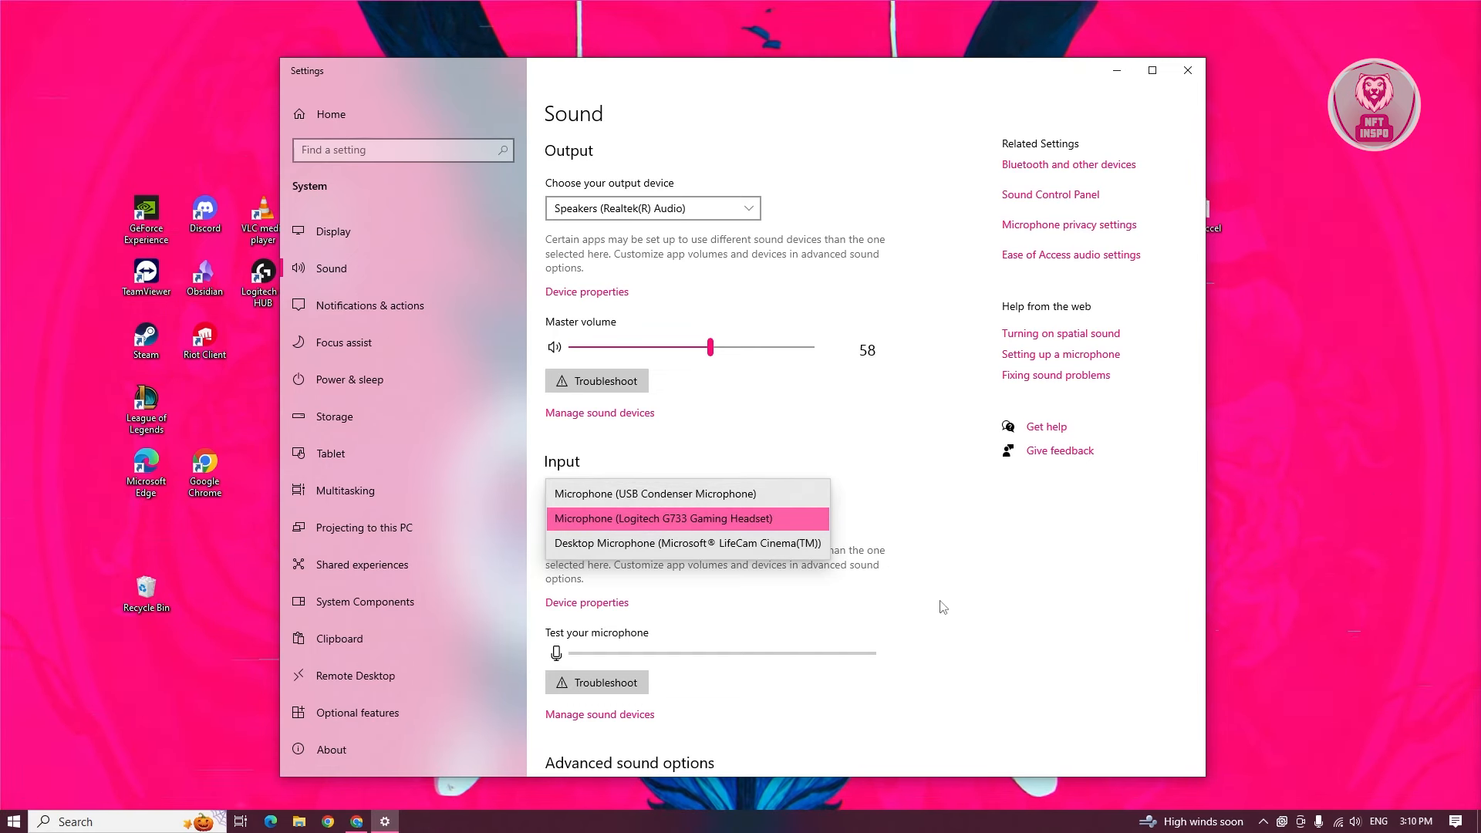
mouse_move(1014, 599)
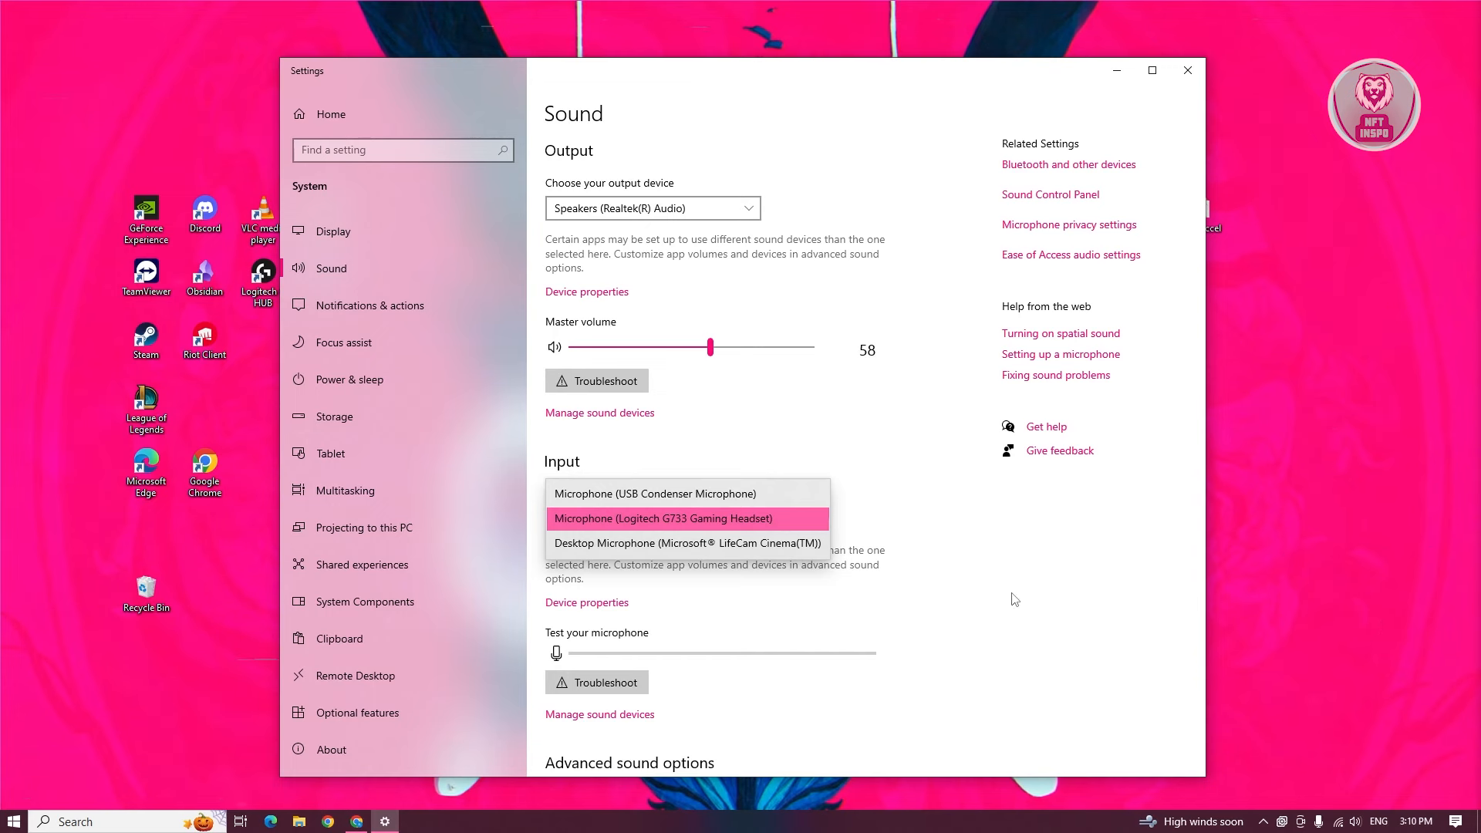
click(685, 518)
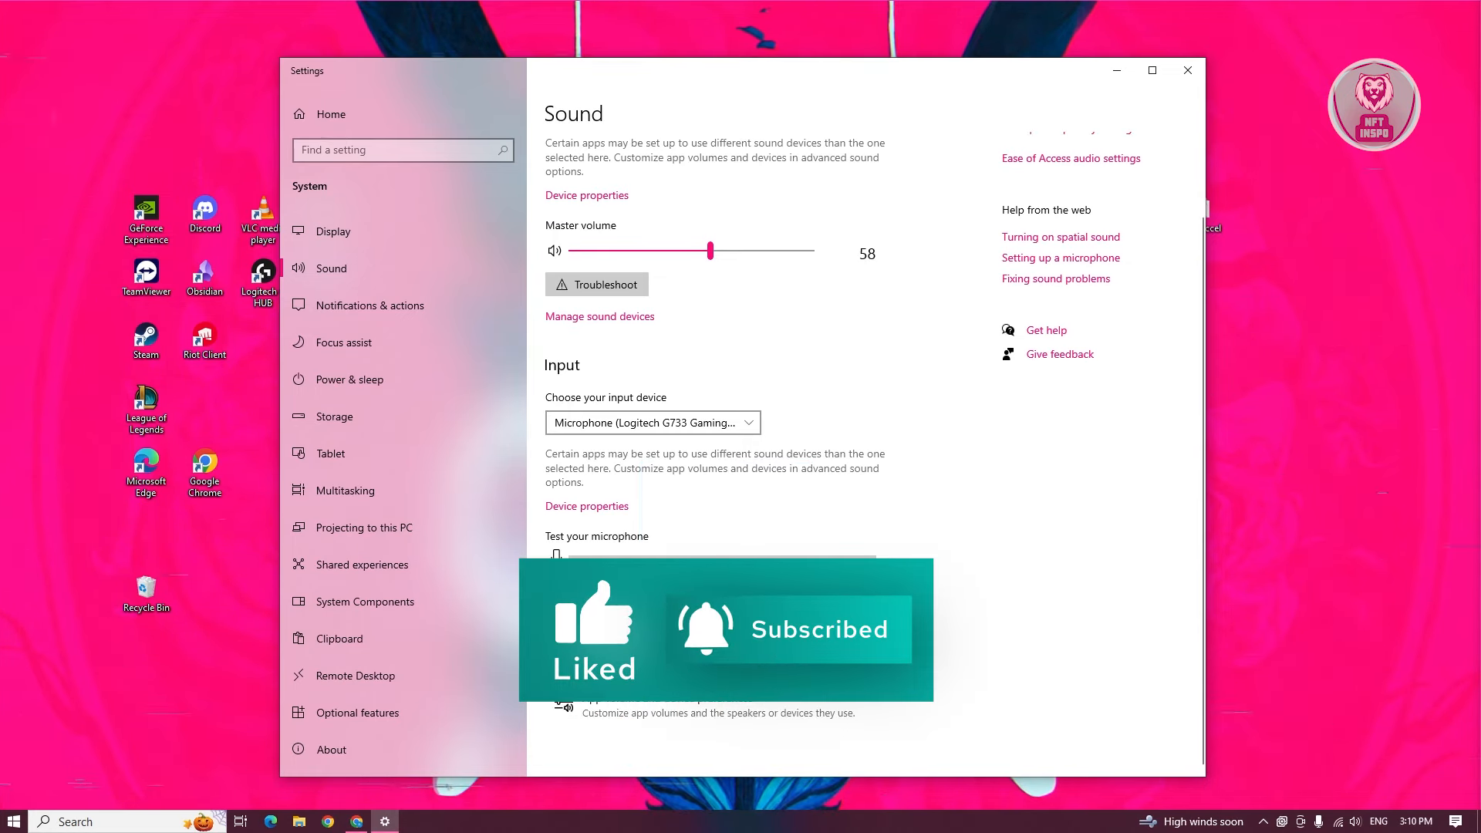
click(597, 284)
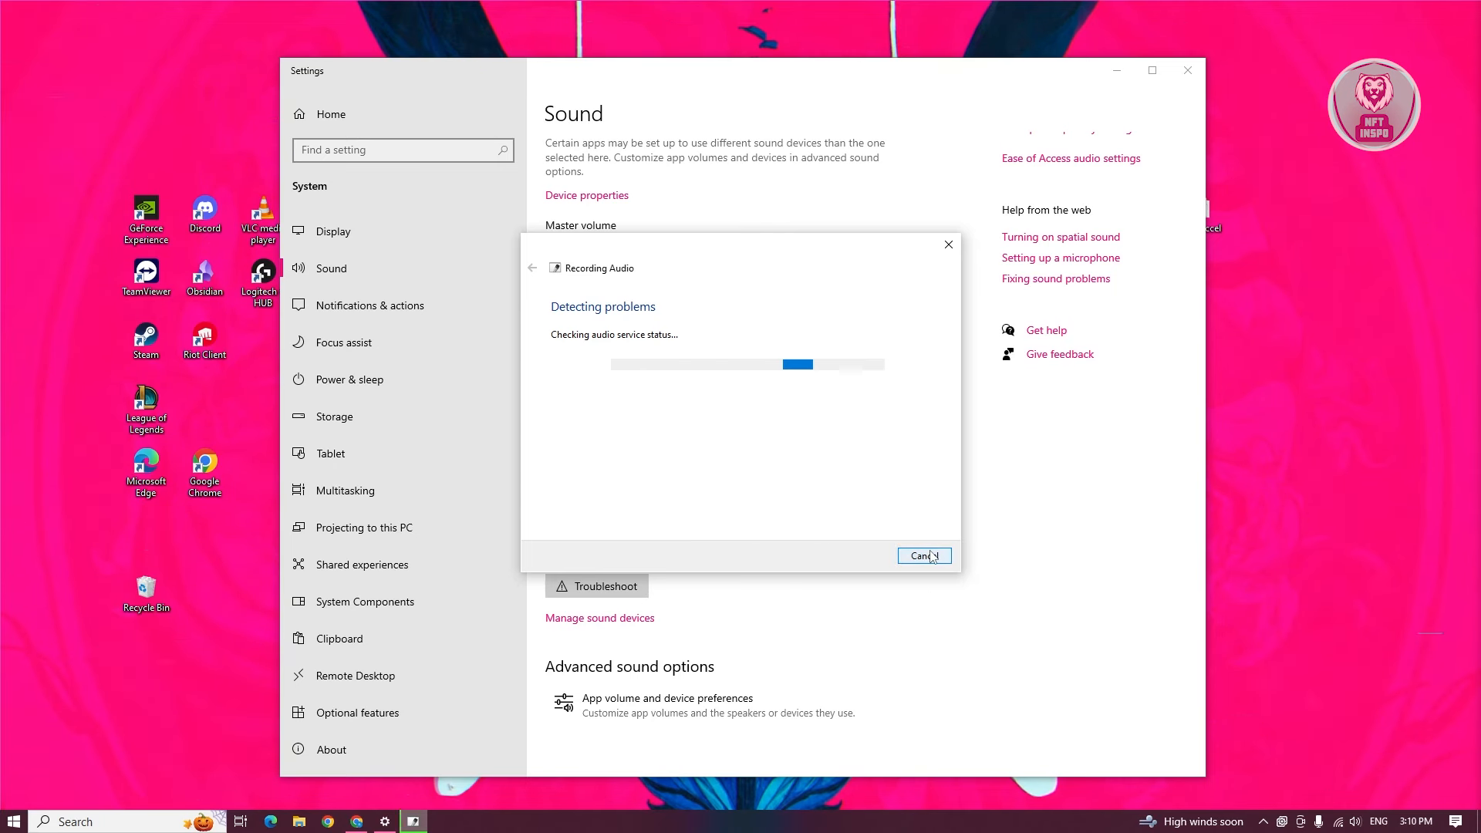
mouse_move(948, 244)
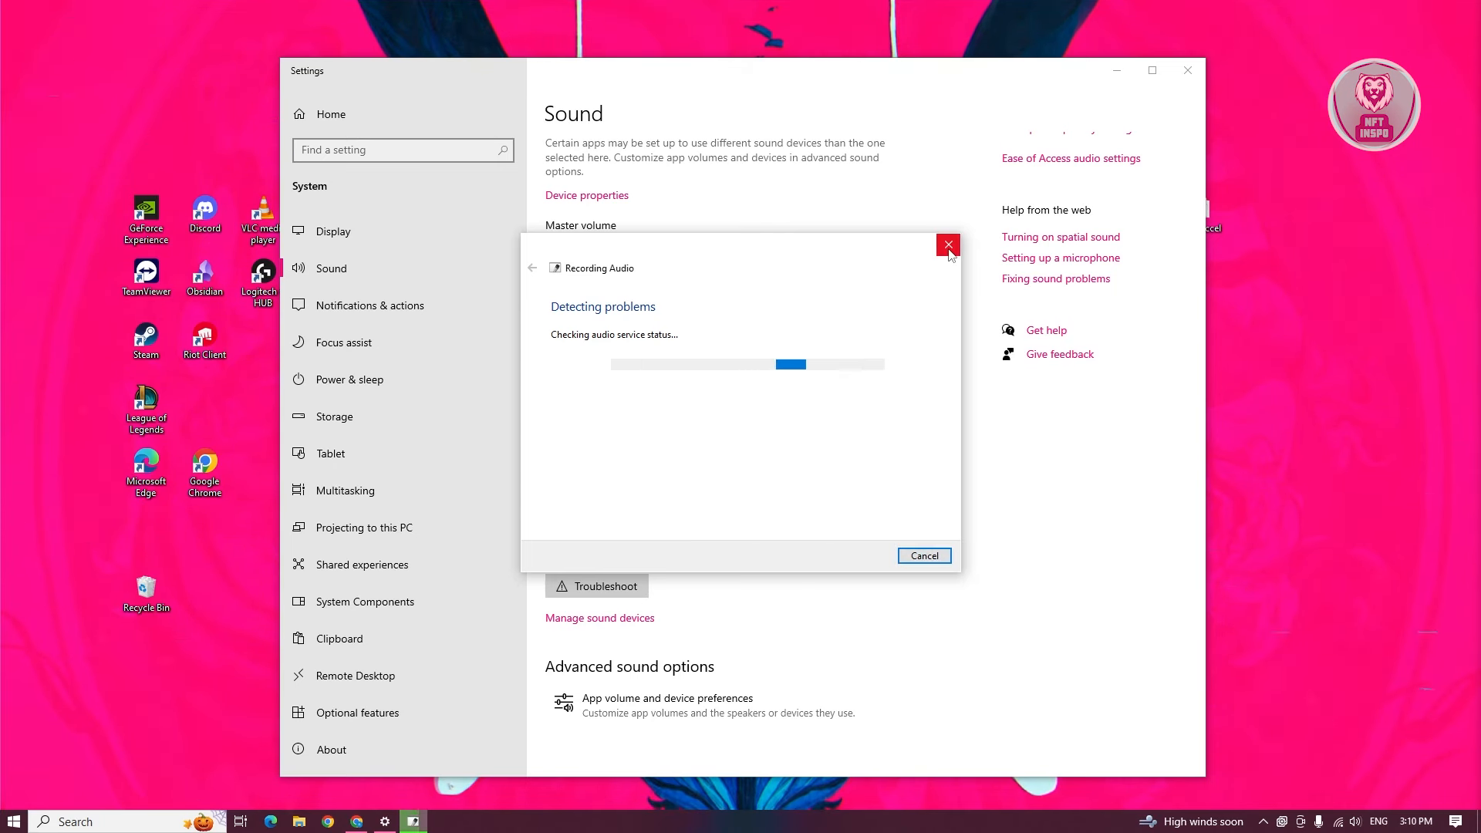
Stop the Recording Audio troubleshooter and close the Settings window.
click(947, 244)
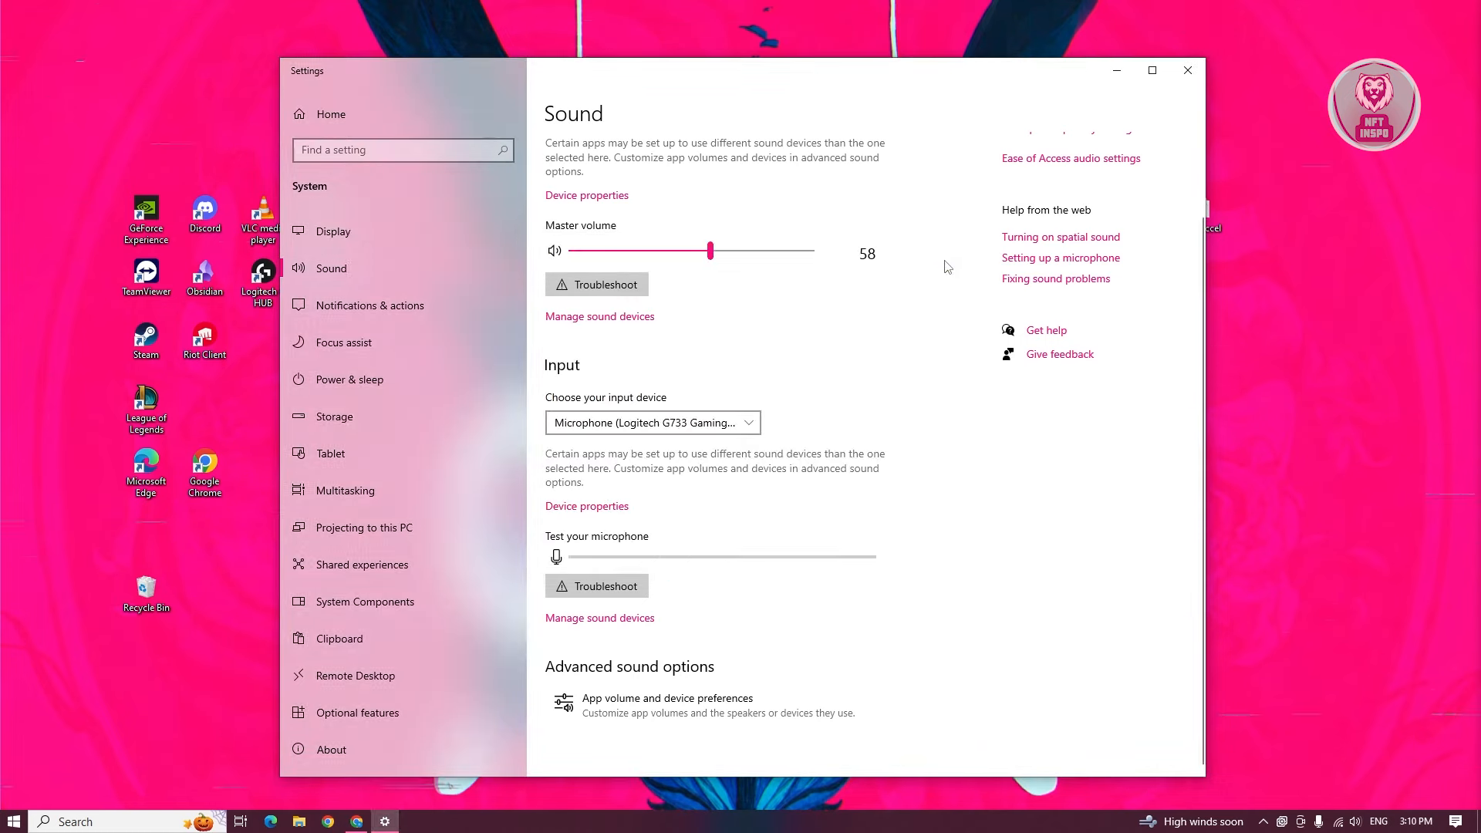
click(1188, 71)
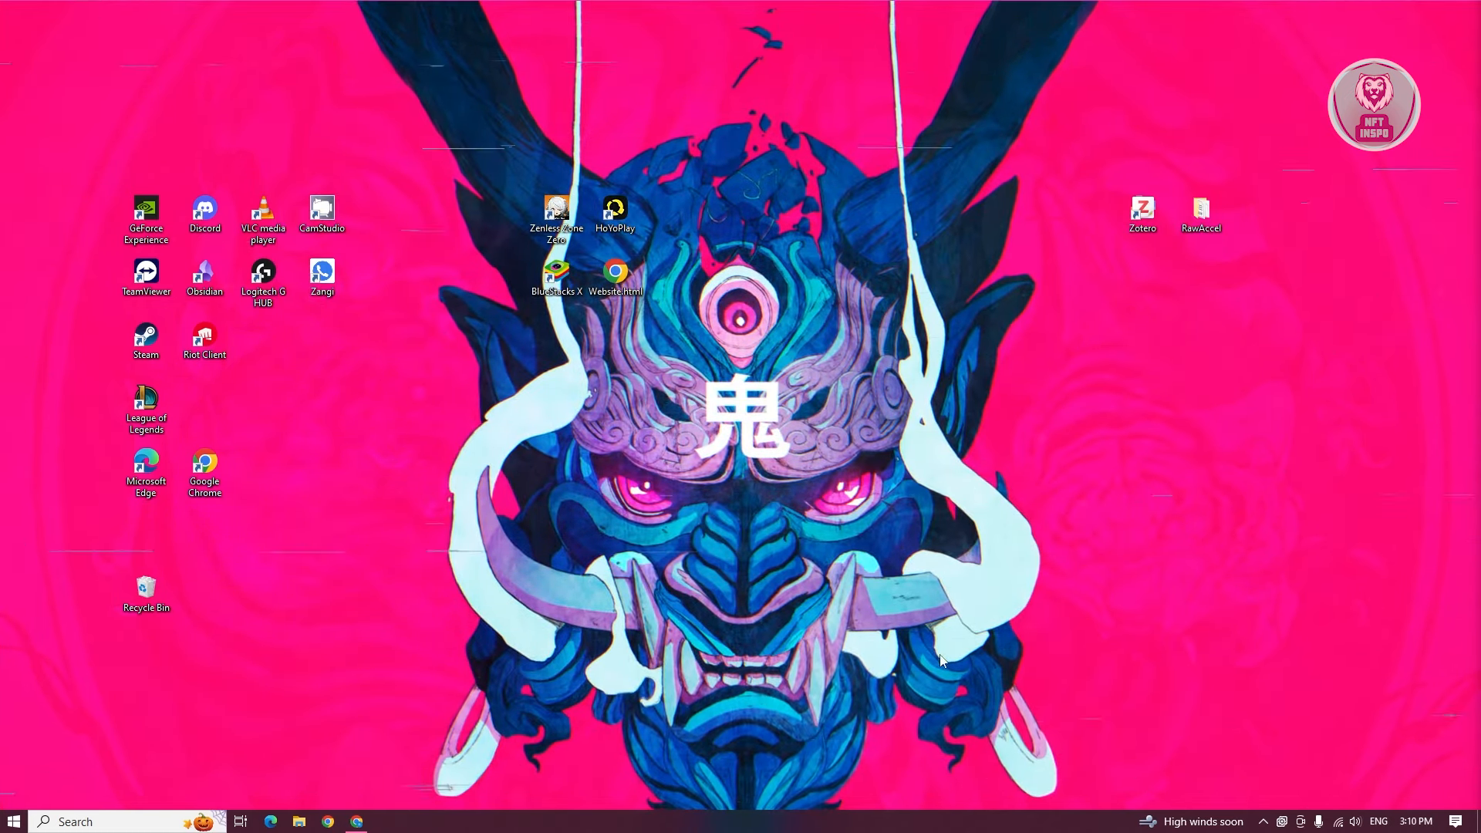
Search for 'device manage' and open Device Manager from the best match.
click(77, 821)
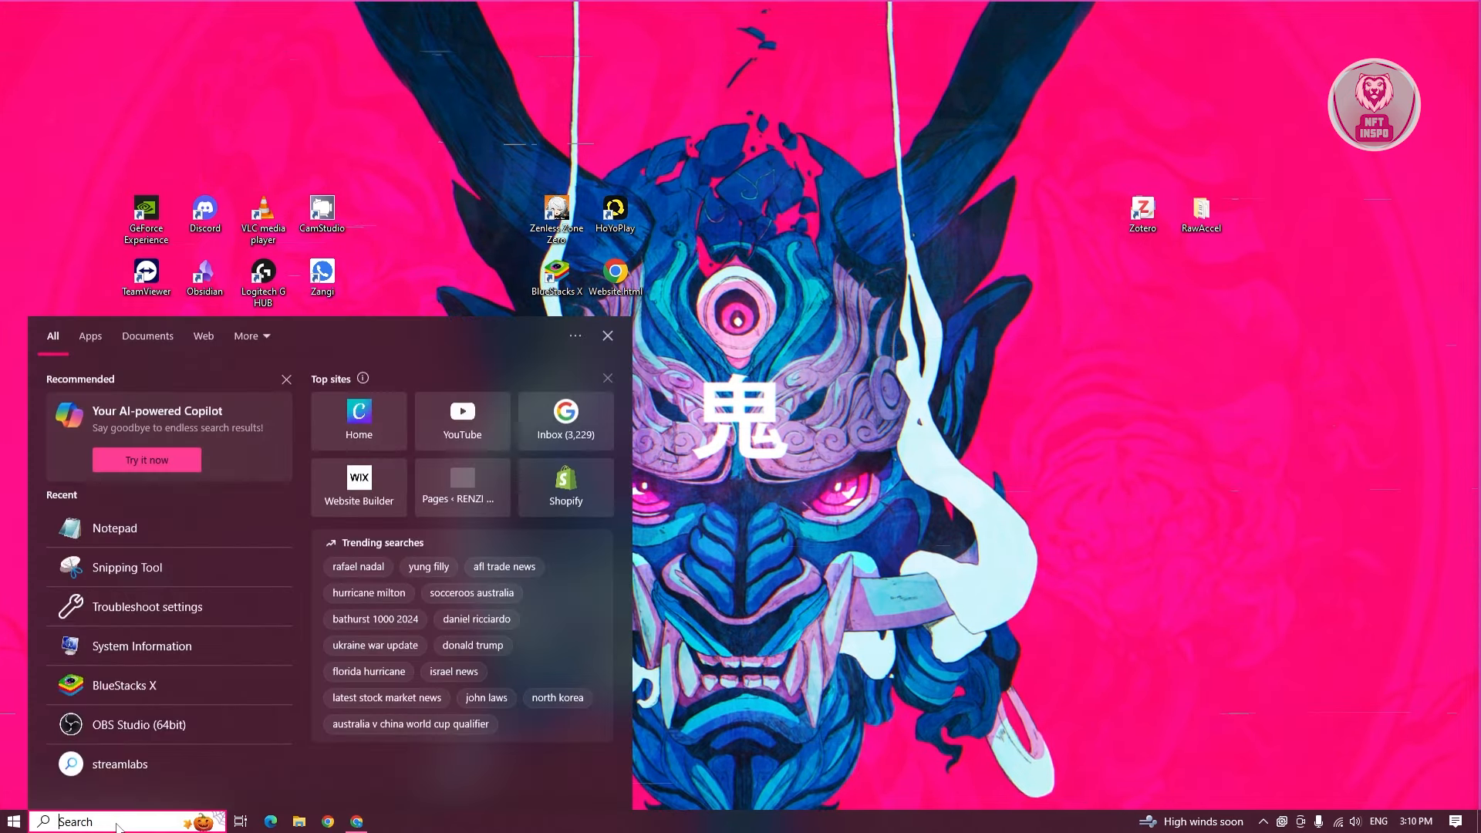
text(device manager)
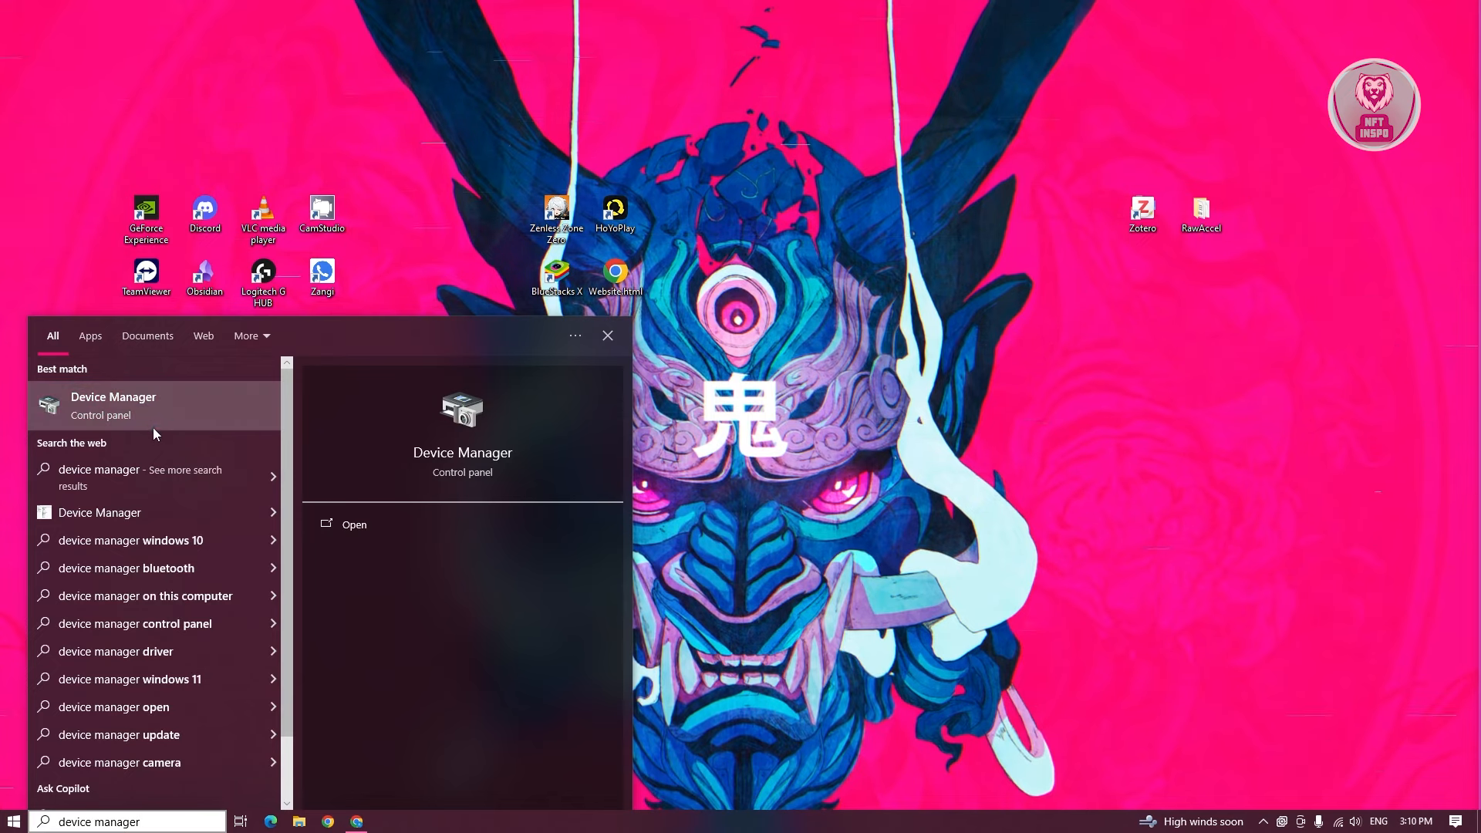
click(113, 406)
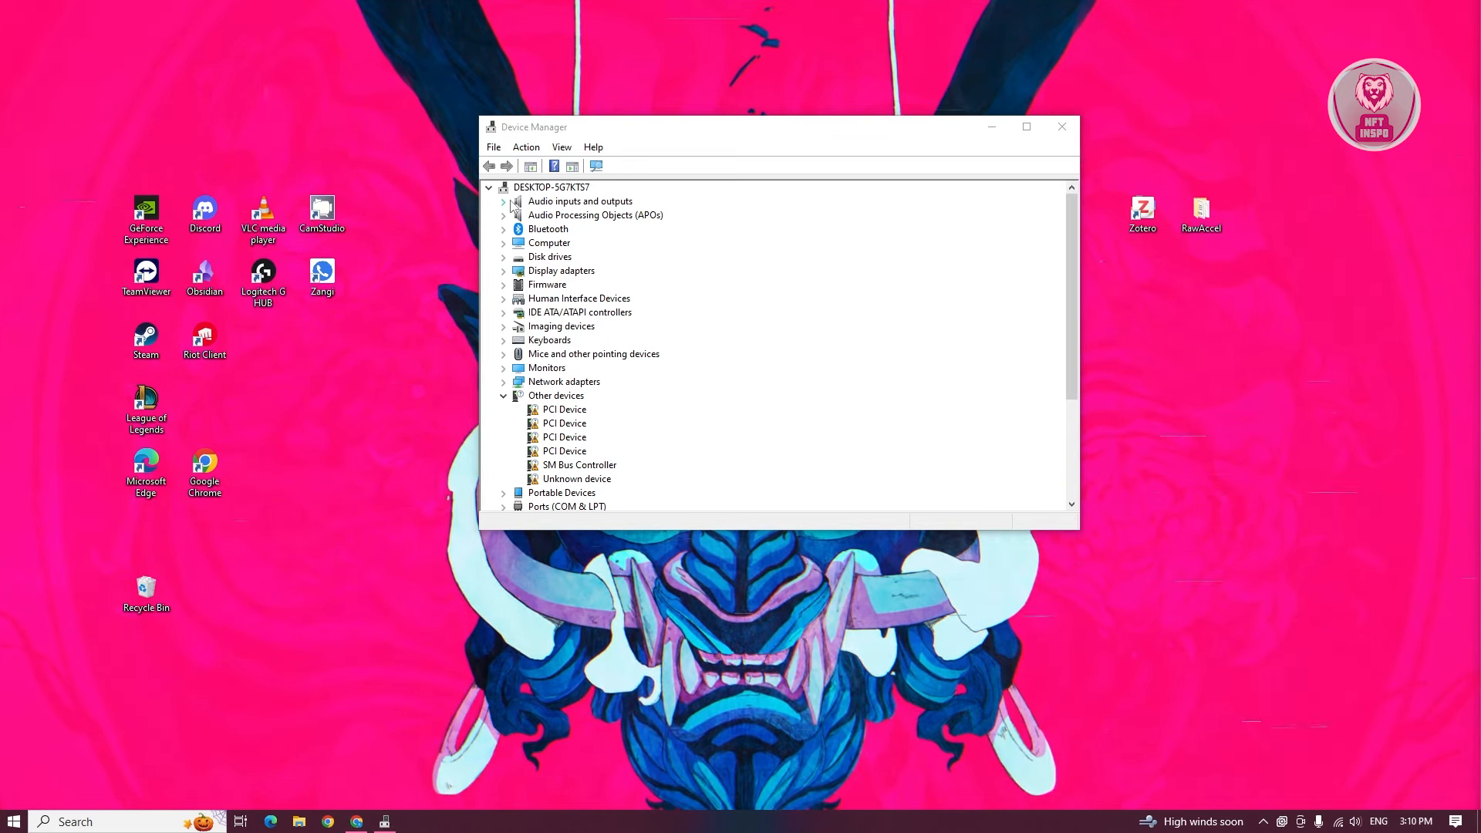
Expand Audio inputs and outputs and begin uninstalling the Logitech G733 headset microphone.
click(504, 200)
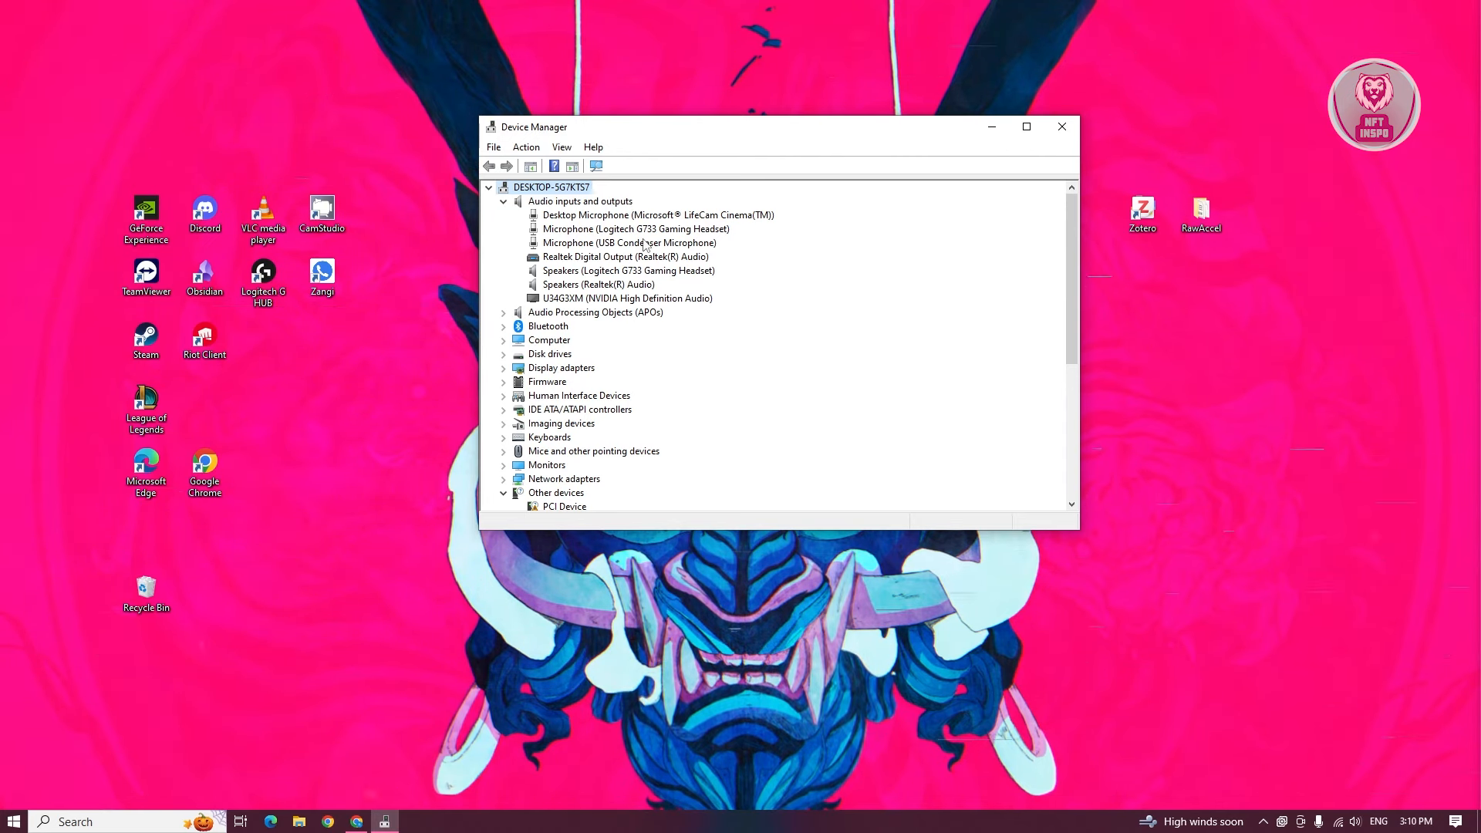
click(636, 229)
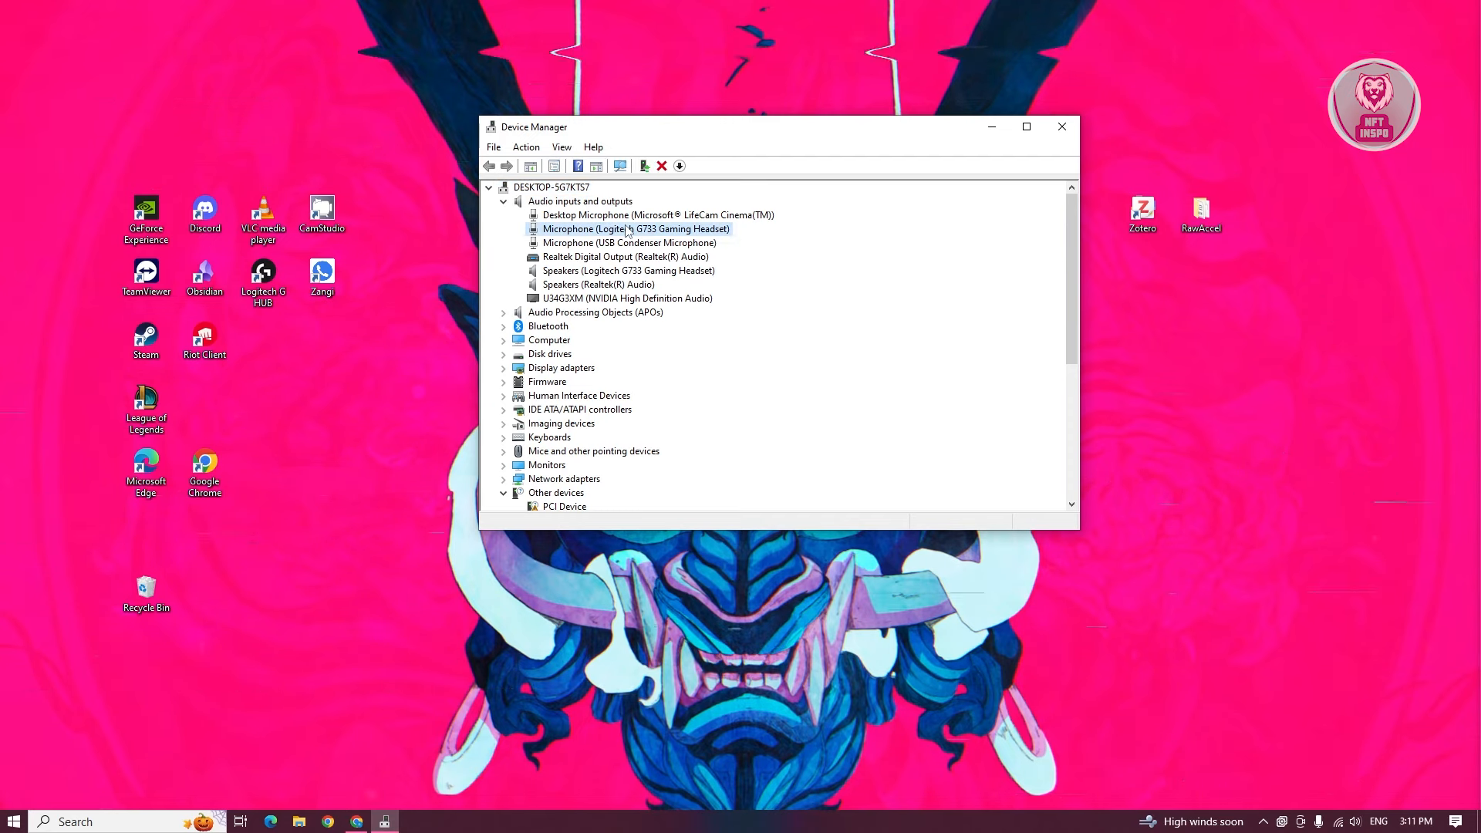
right_click(627, 229)
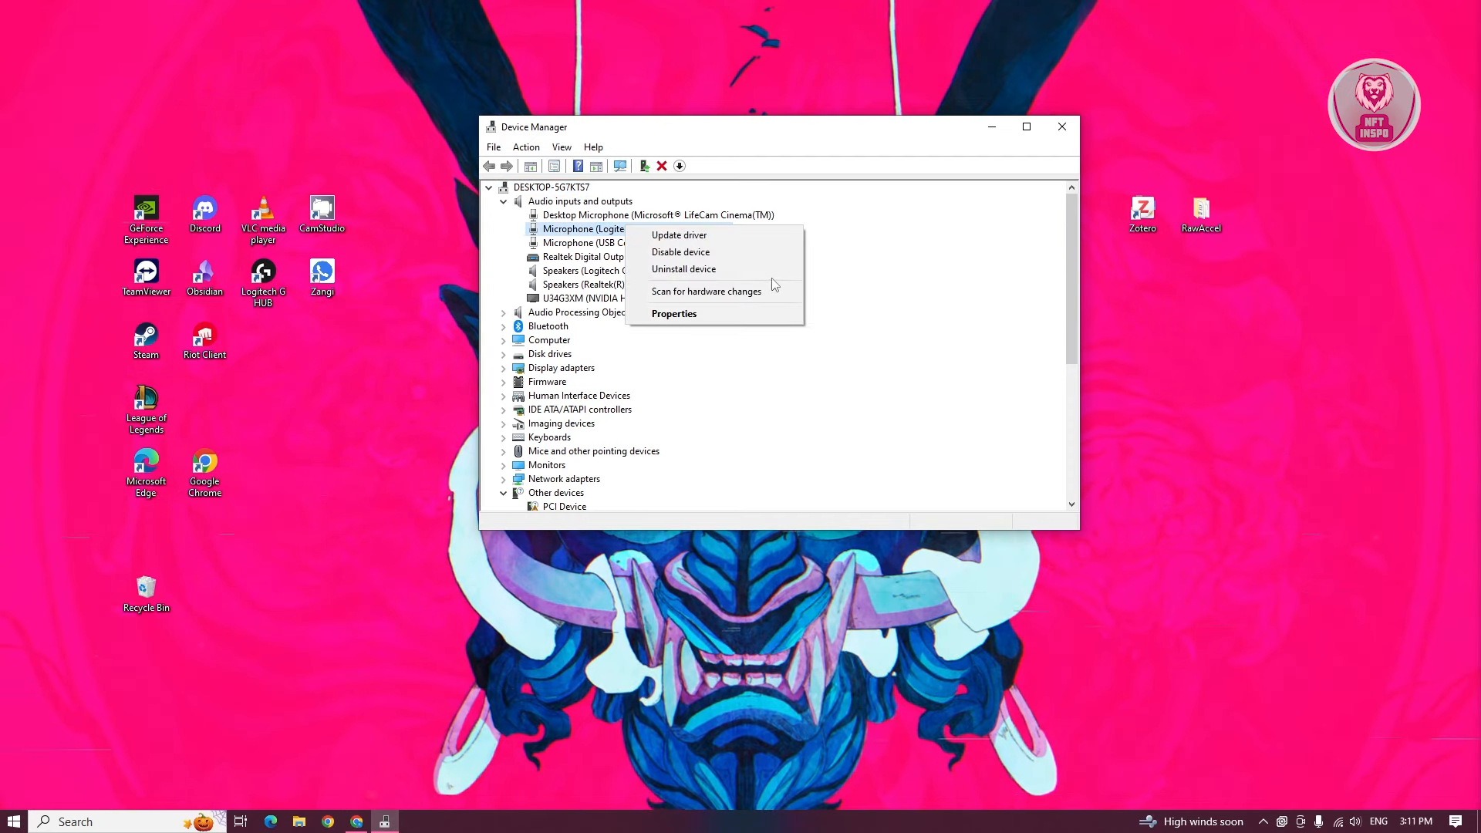
click(683, 268)
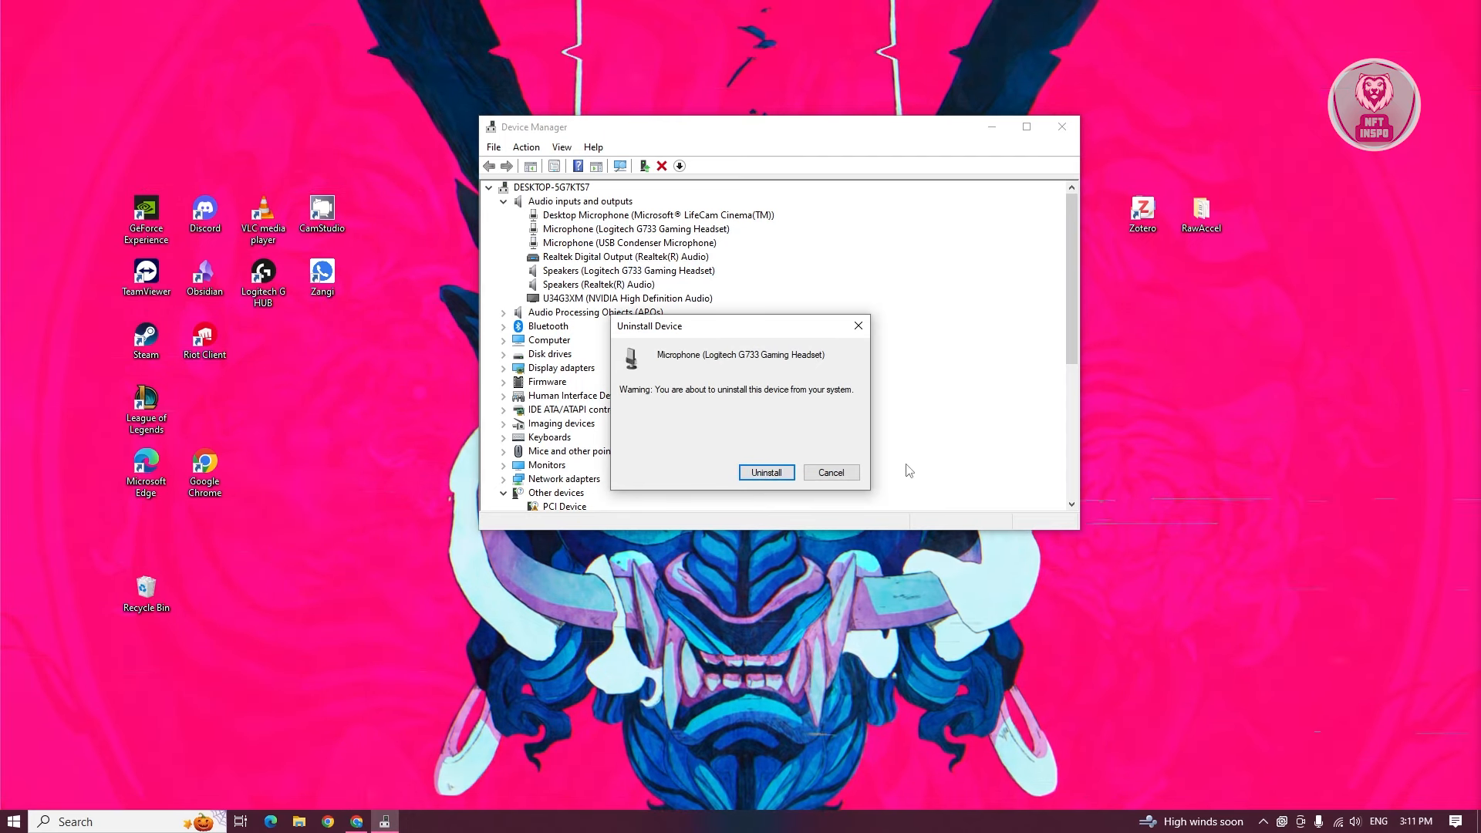
mouse_move(815, 469)
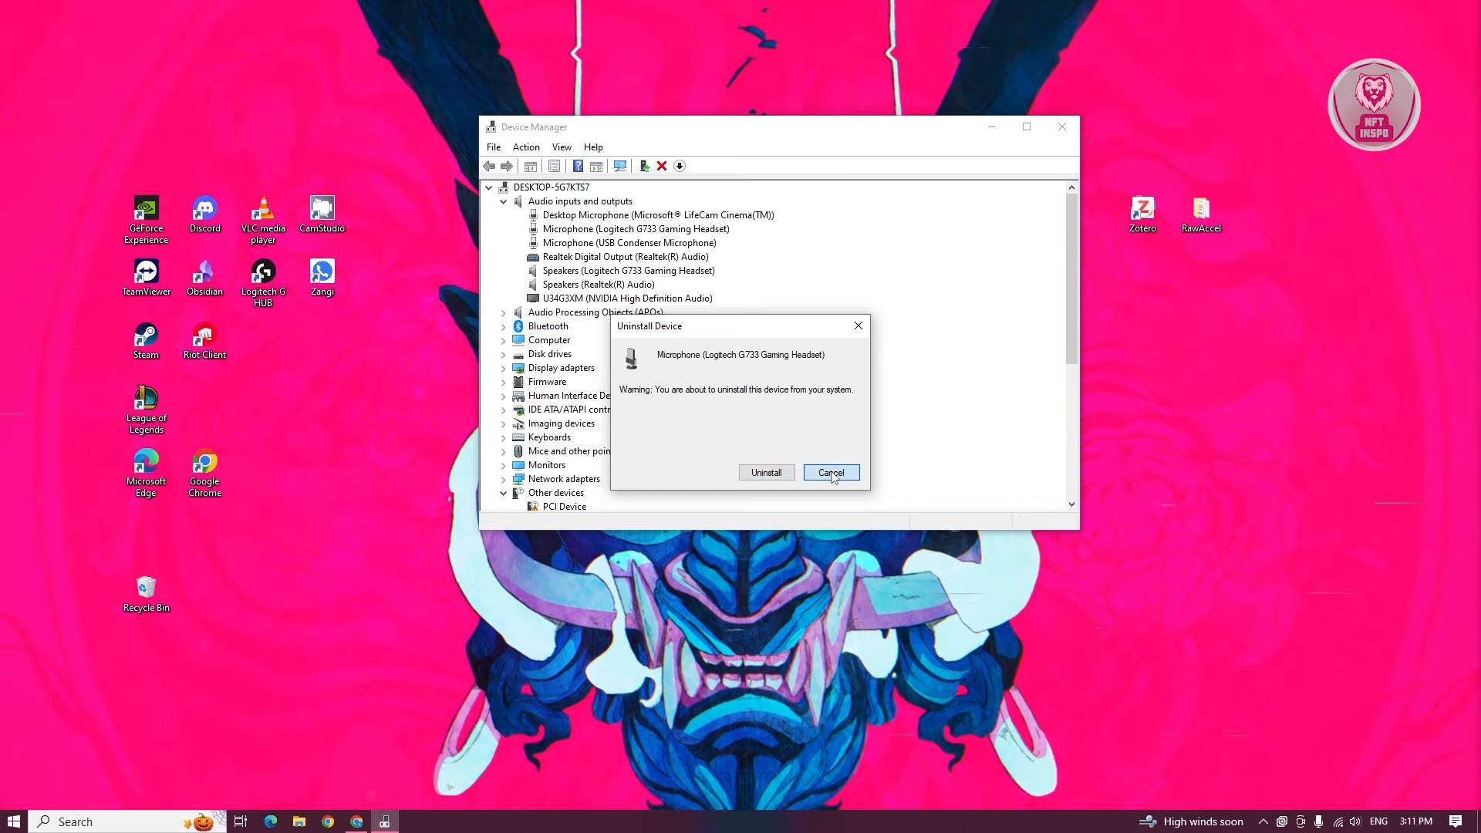
Cancel the uninstall so the Logitech G733 microphone stays installed.
click(831, 472)
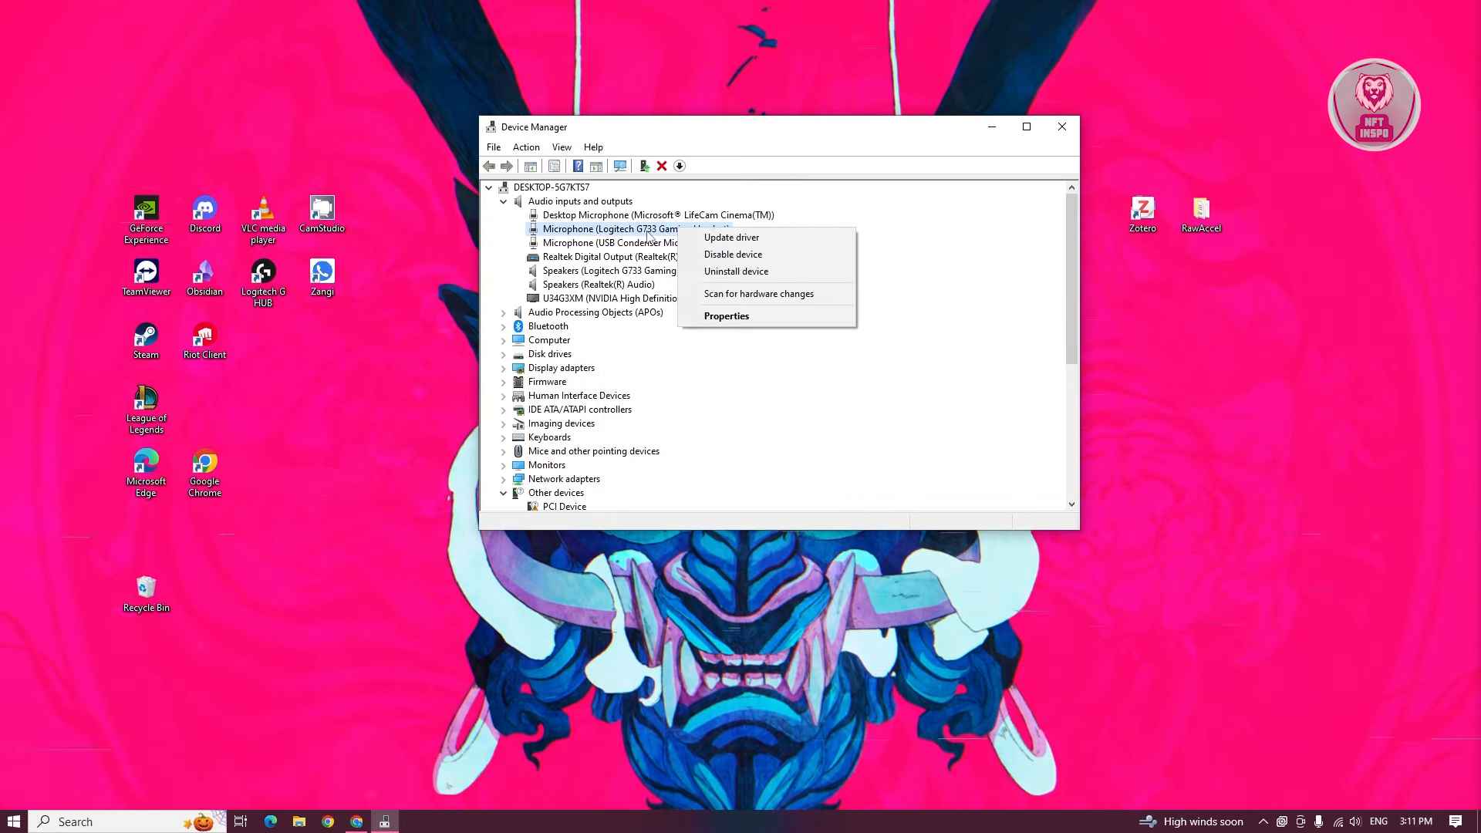
mouse_move(759, 294)
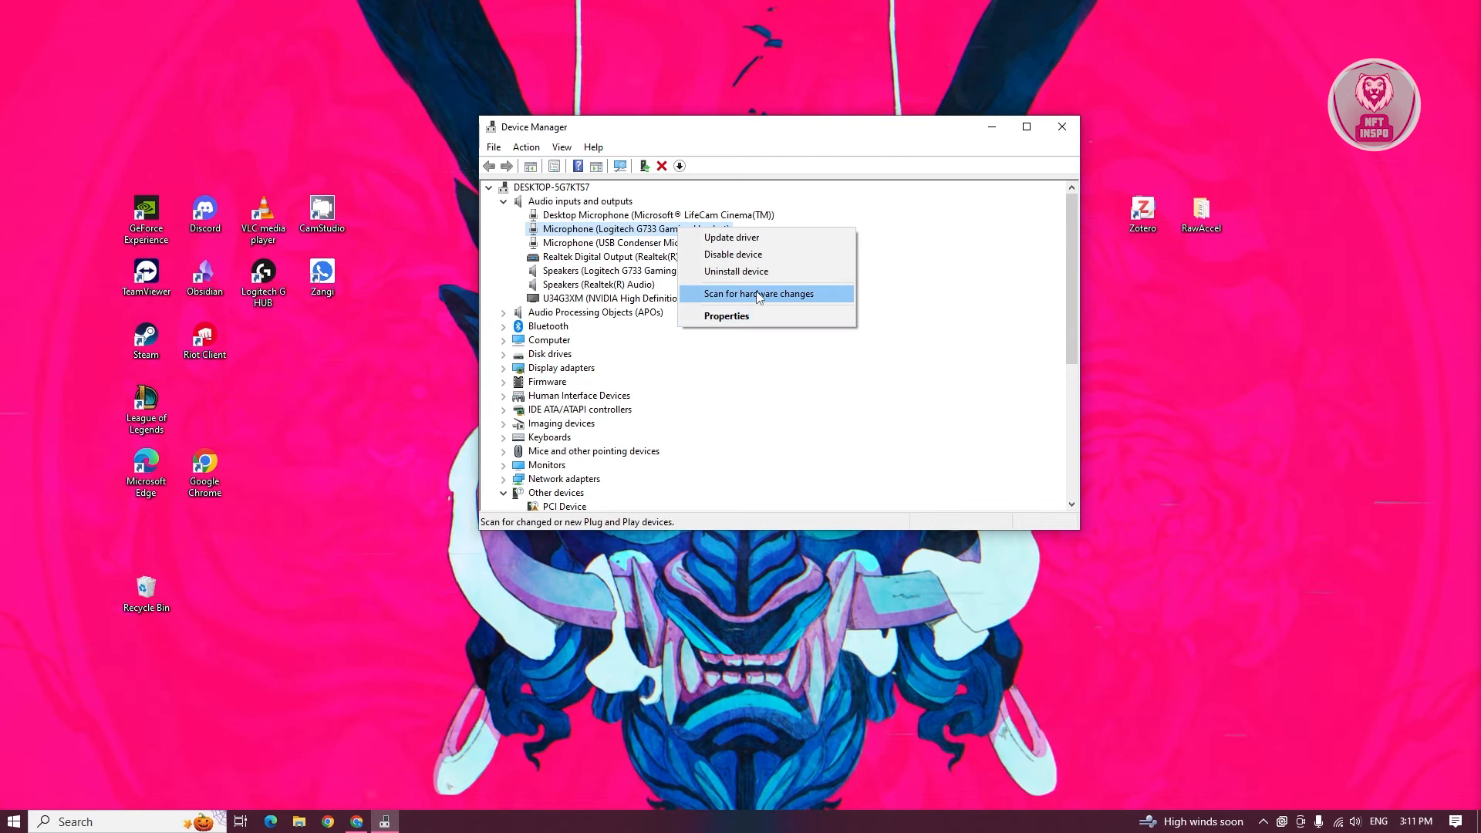
Scan for hardware changes, then close Device Manager.
click(759, 293)
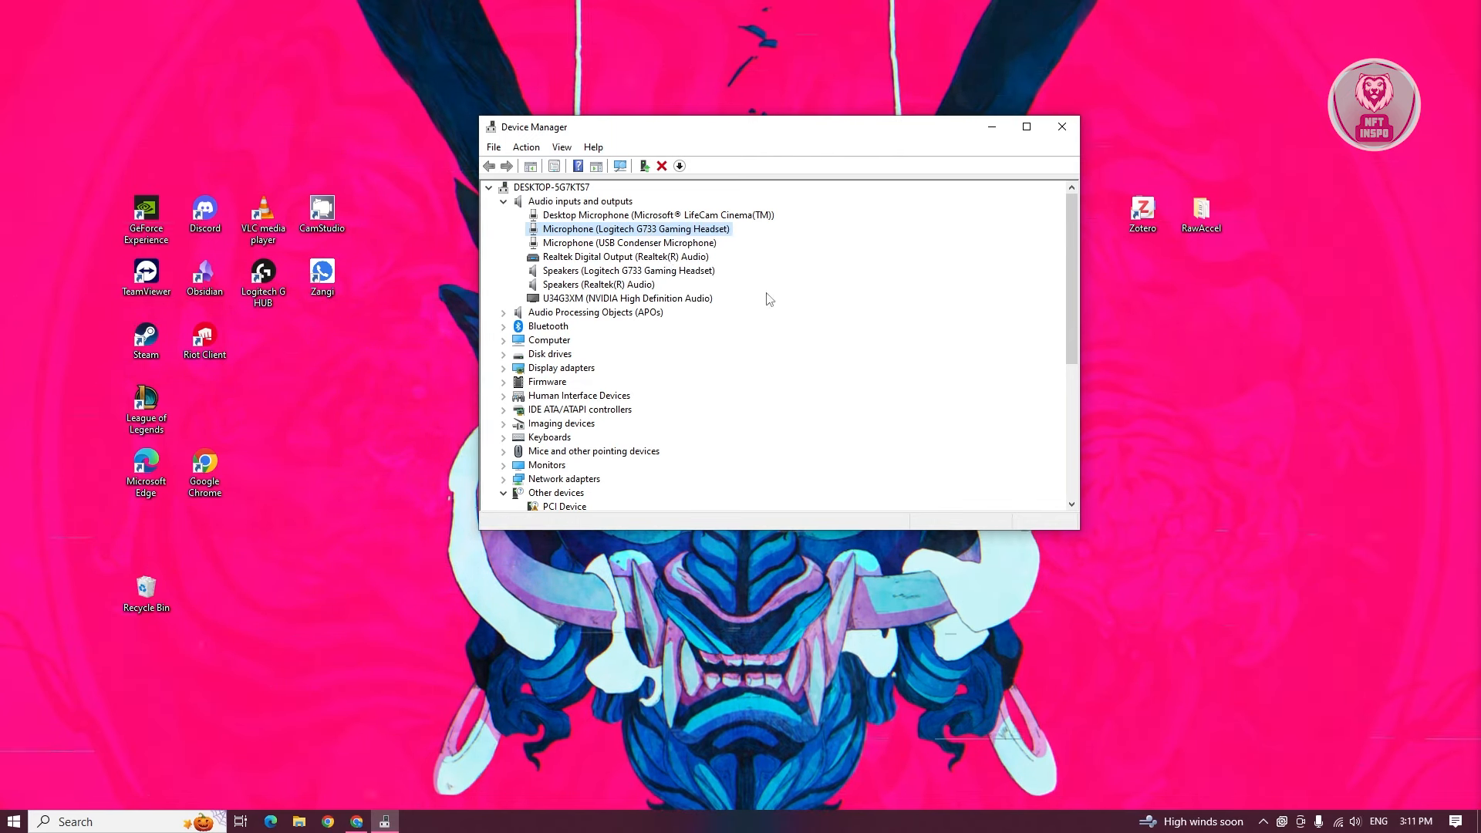
mouse_move(836, 287)
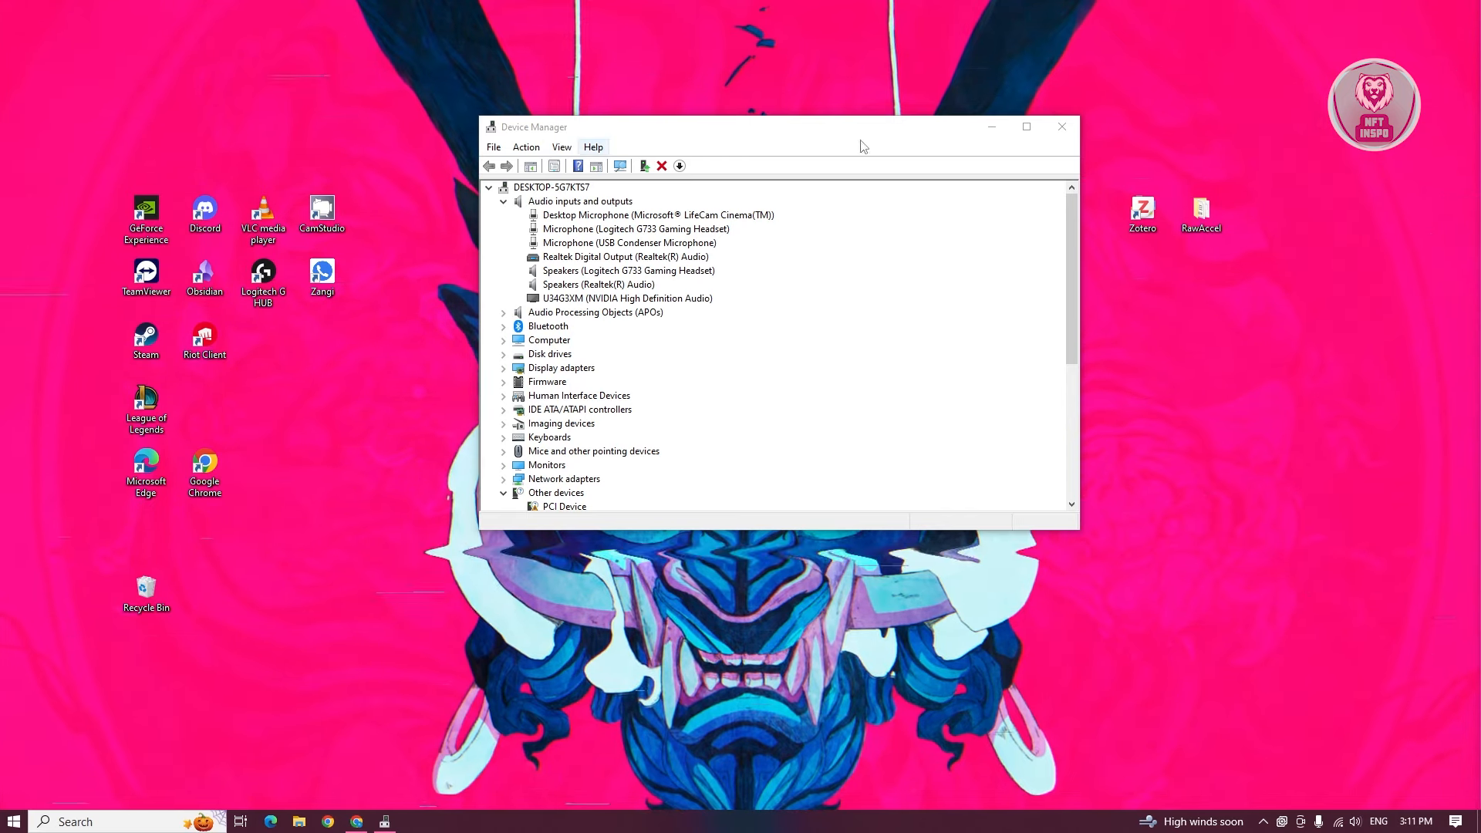
click(1062, 127)
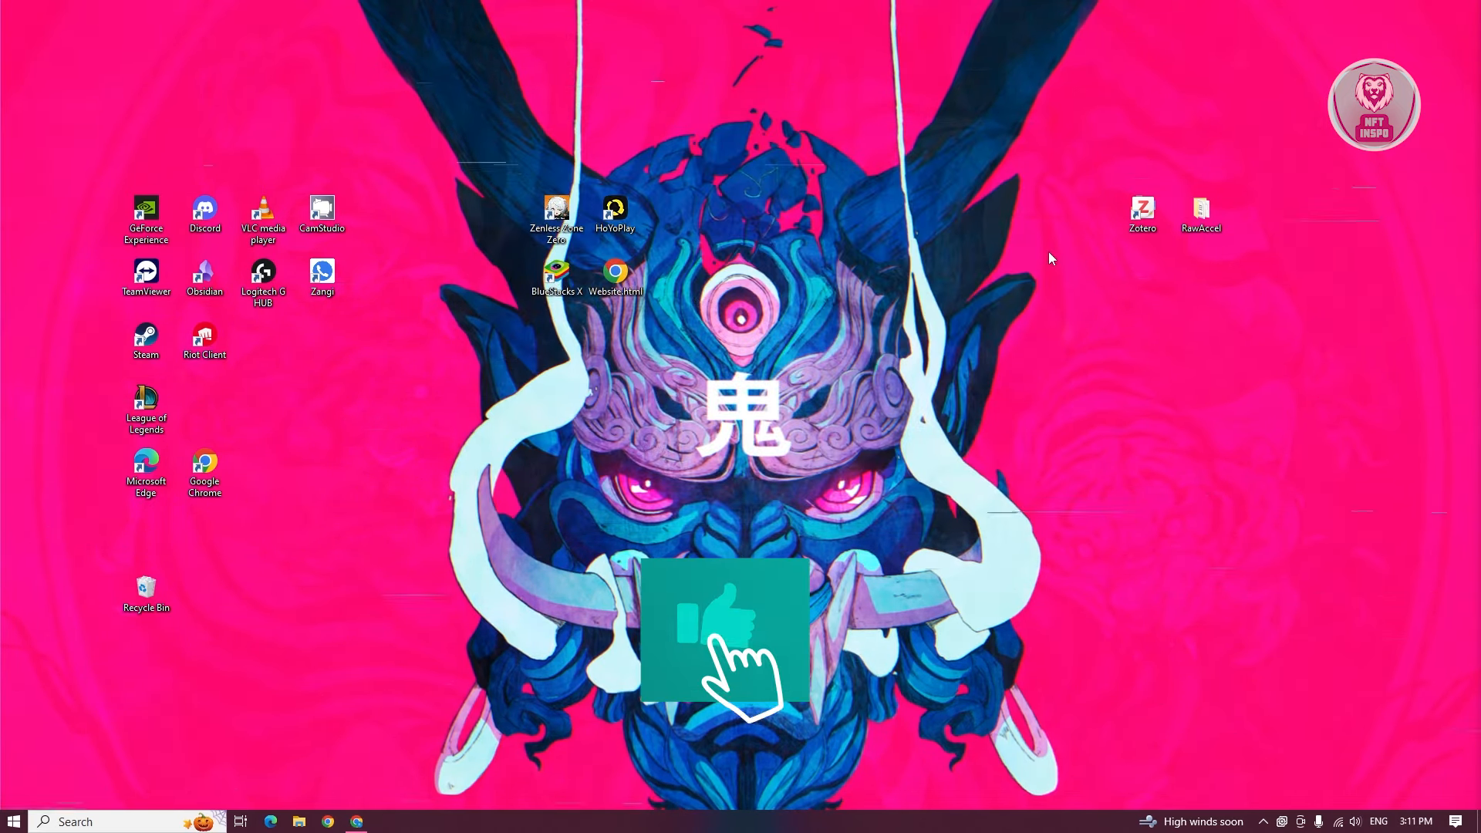